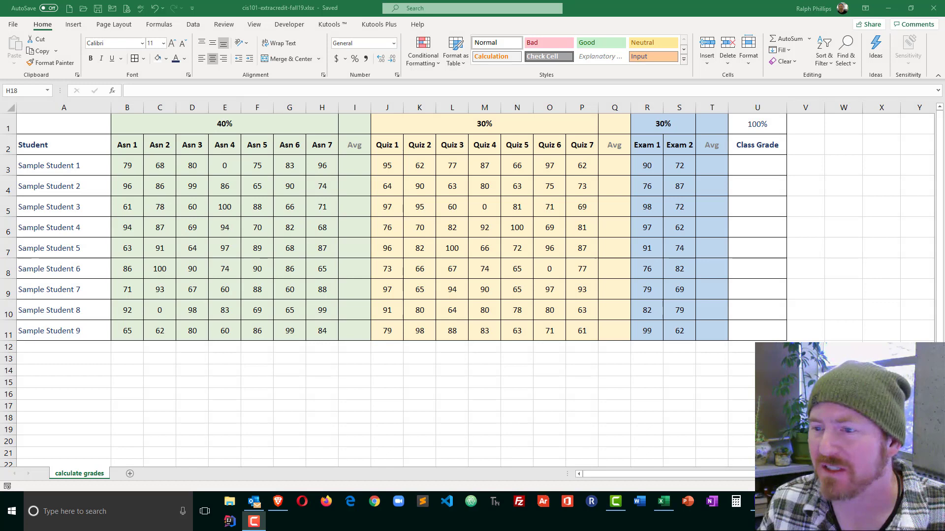
{"action": "mouse_move", "coordinate": [237, 258]}
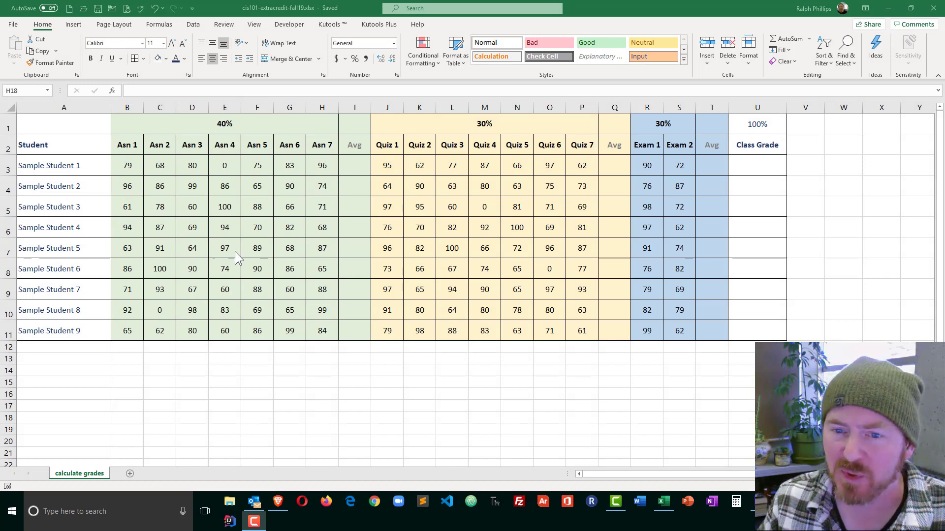
{"action": "mouse_move", "coordinate": [241, 168]}
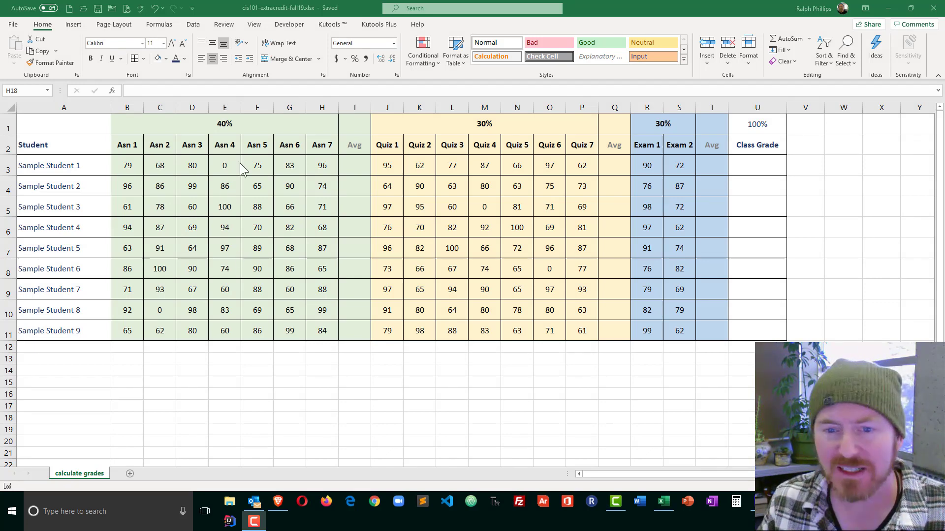
{"action": "mouse_move", "coordinate": [321, 165]}
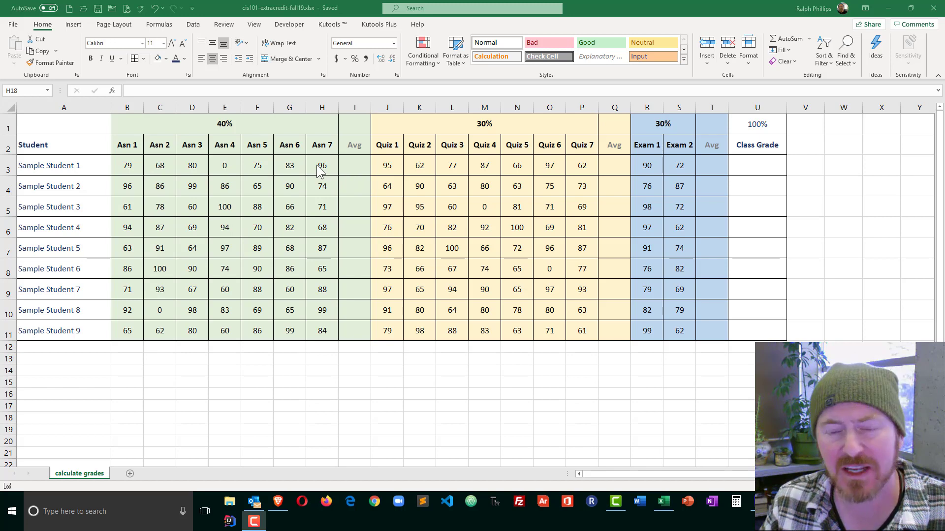
{"action": "mouse_move", "coordinate": [666, 167]}
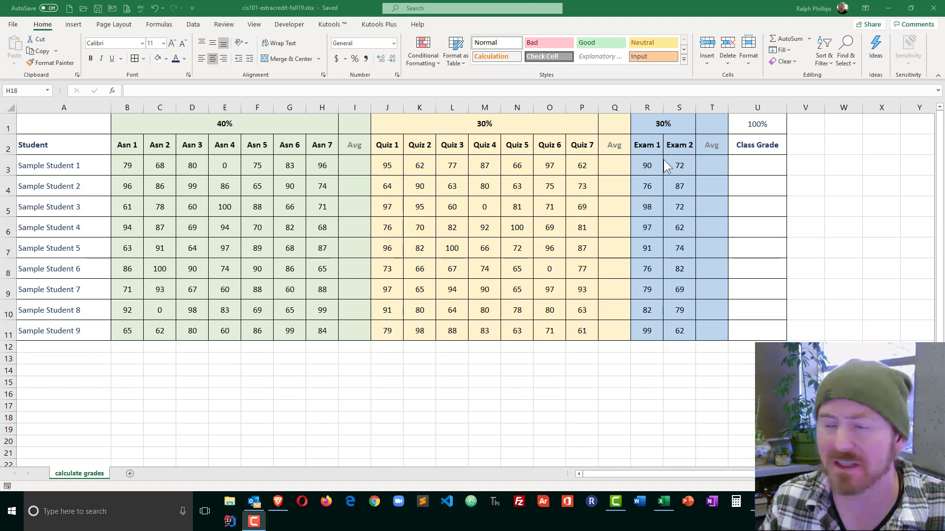
{"action": "mouse_move", "coordinate": [262, 238]}
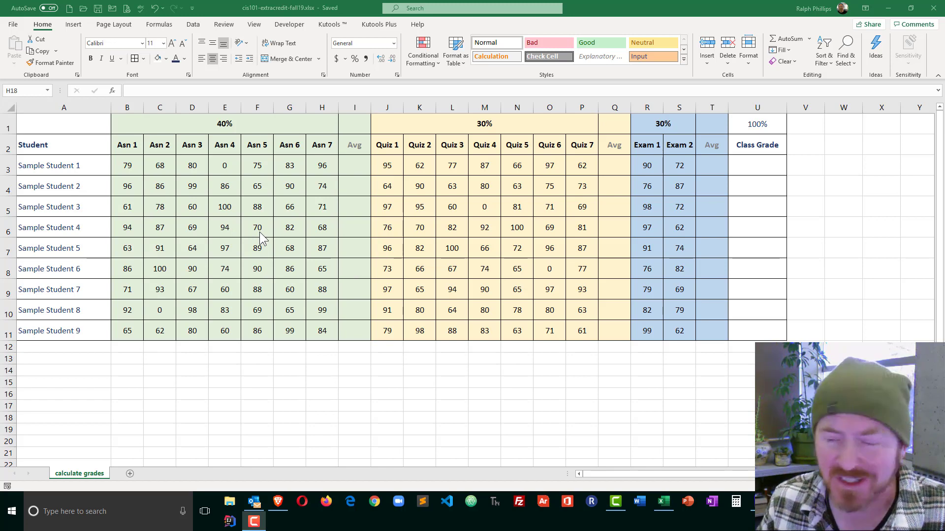
{"action": "mouse_move", "coordinate": [230, 130]}
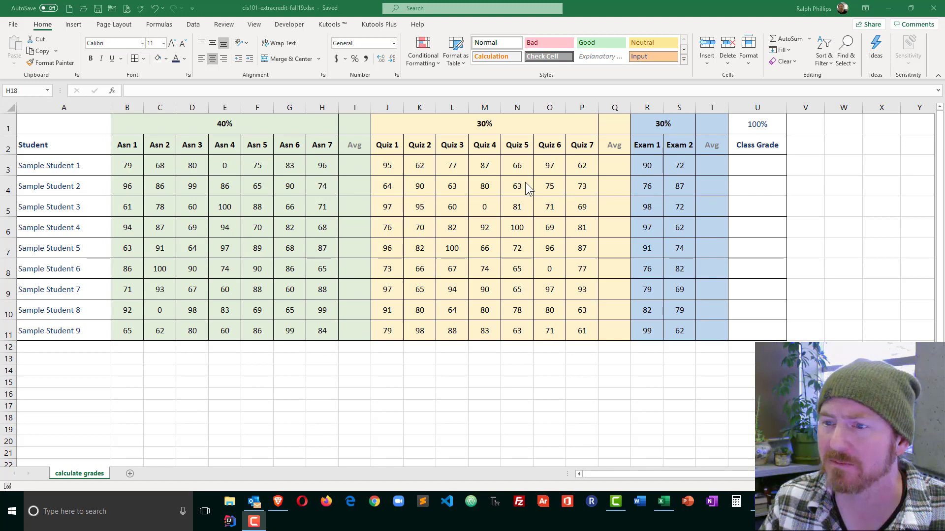
{"action": "mouse_move", "coordinate": [679, 128]}
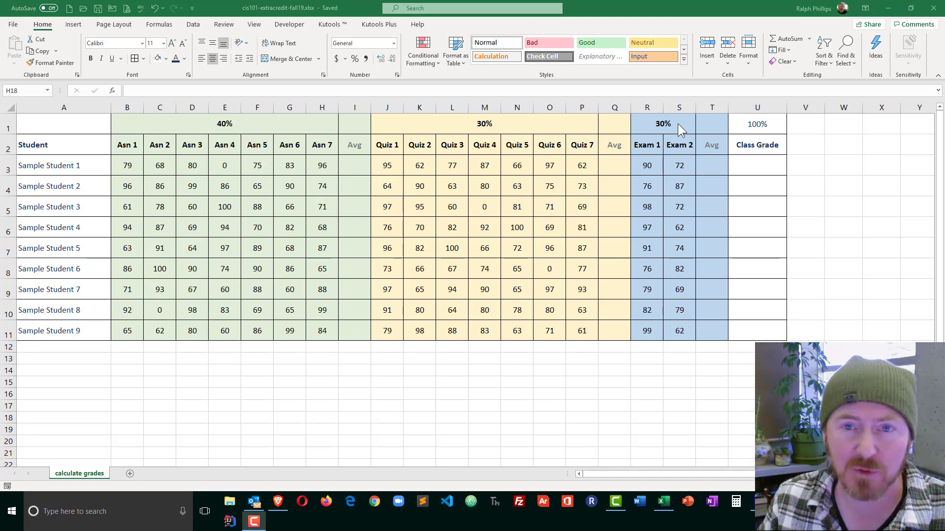
{"action": "mouse_move", "coordinate": [876, 134]}
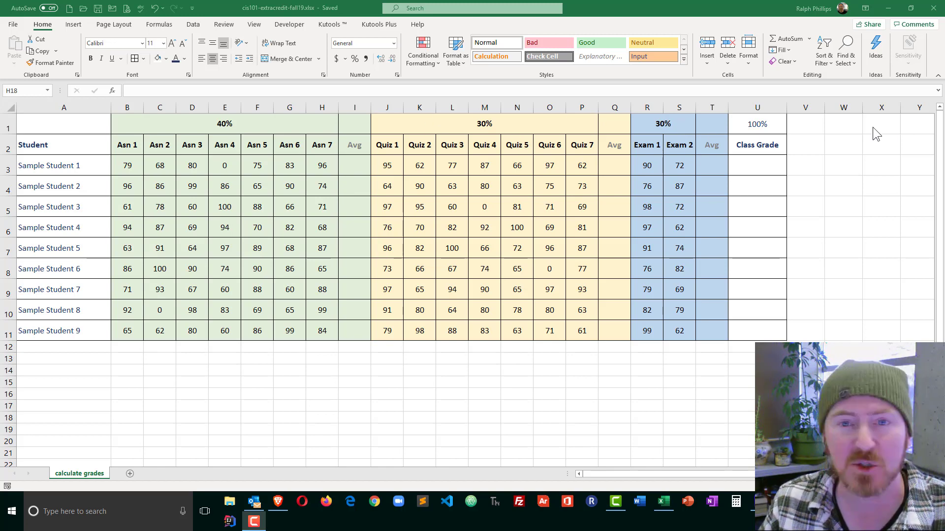
{"action": "mouse_move", "coordinate": [700, 214]}
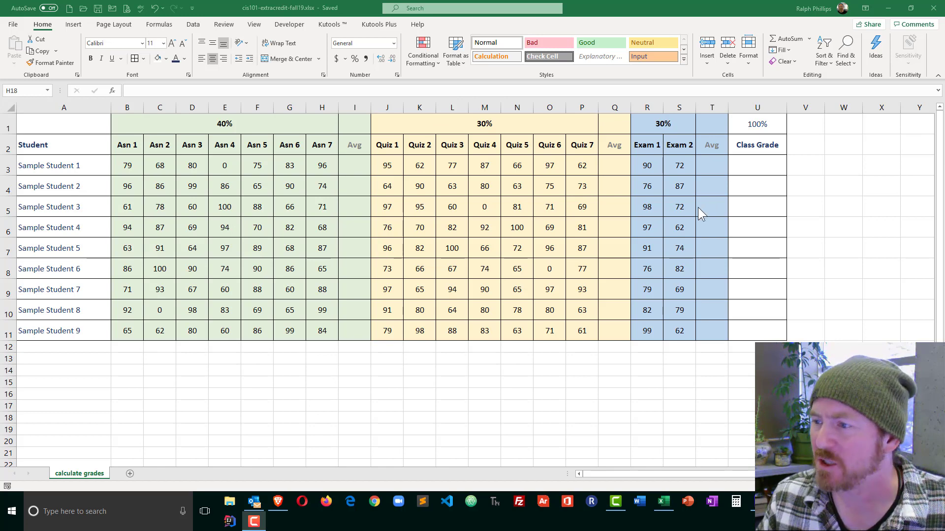
Step: Average the first student's seven assignment scores with =AVERAGE(B3:H3) in I3 and fill down to I11
{"action": "left_click", "coordinate": [322, 417]}
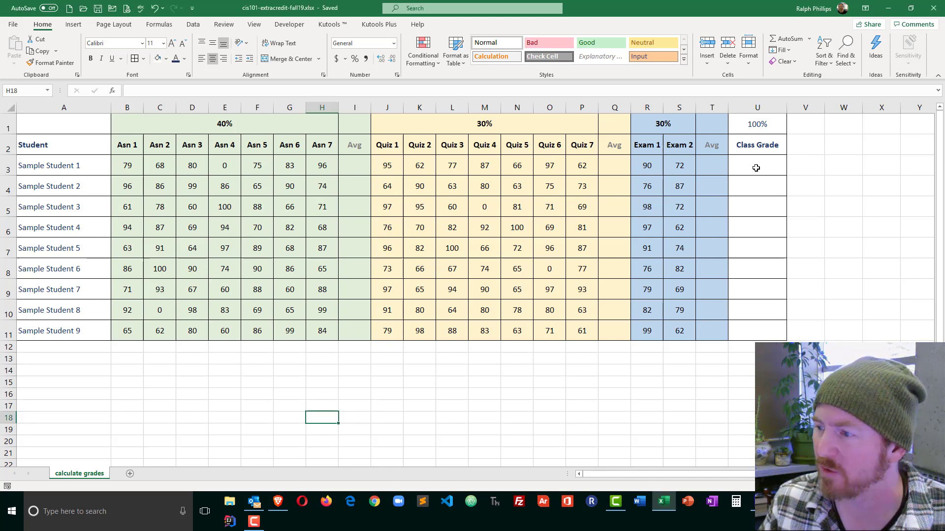
{"action": "left_click", "coordinate": [757, 165]}
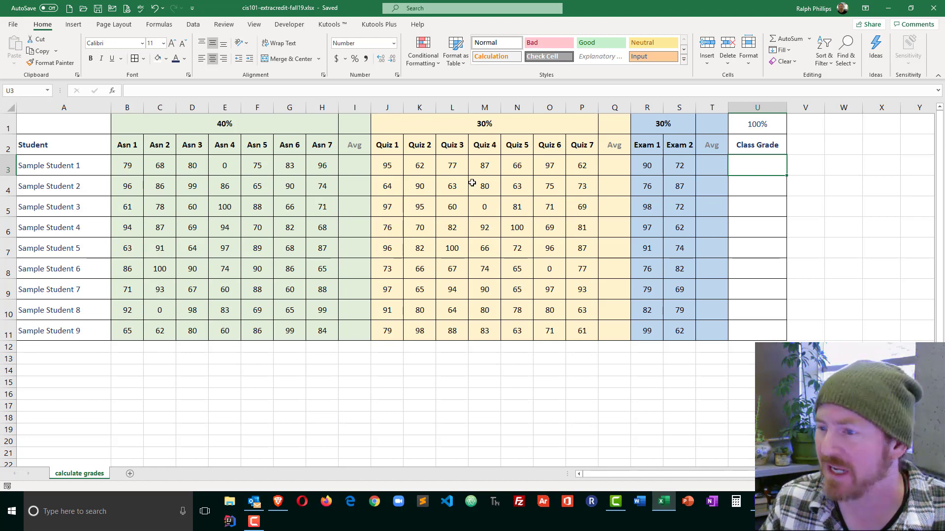
{"action": "mouse_move", "coordinate": [238, 127]}
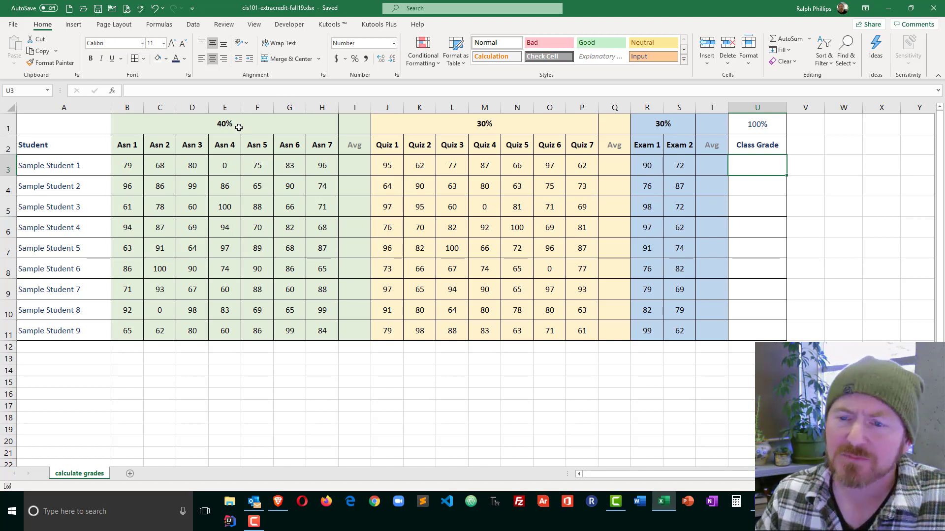
{"action": "mouse_move", "coordinate": [256, 186]}
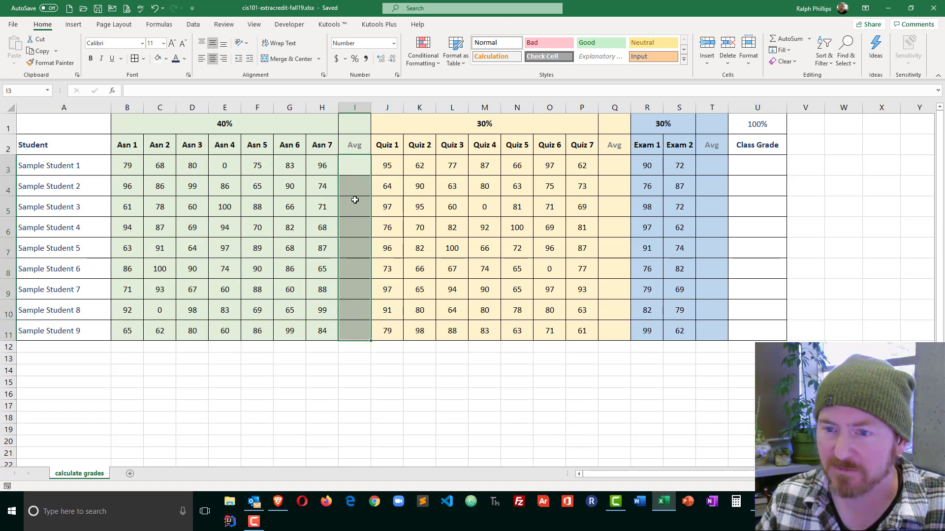
{"action": "mouse_move", "coordinate": [184, 169]}
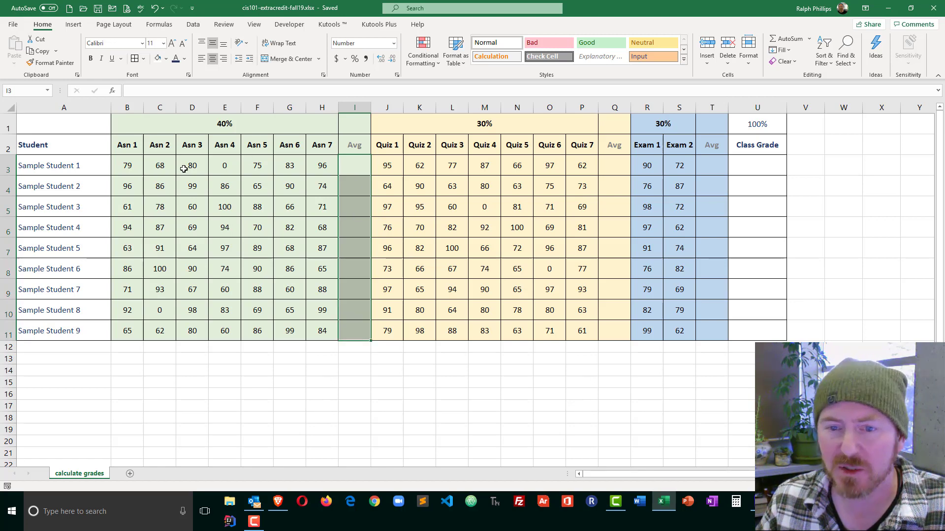
{"action": "left_click", "coordinate": [356, 186]}
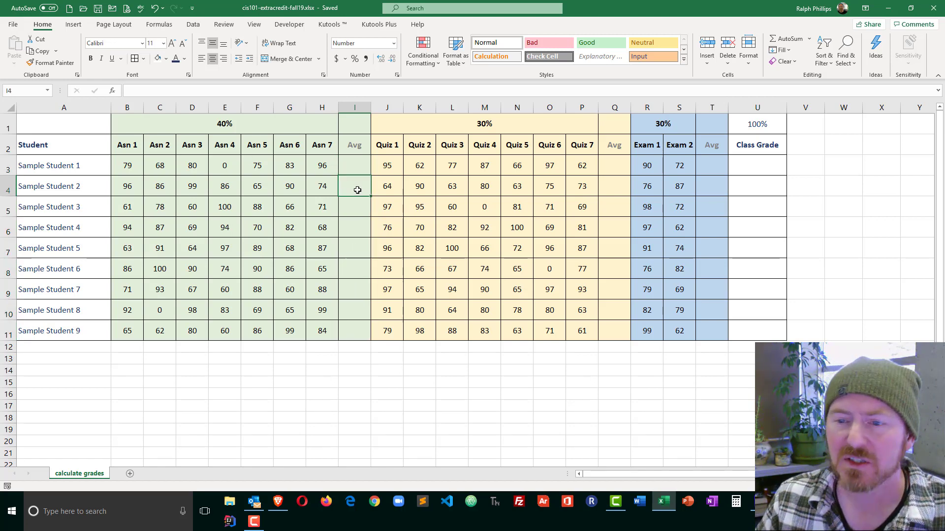
{"action": "left_click", "coordinate": [355, 165]}
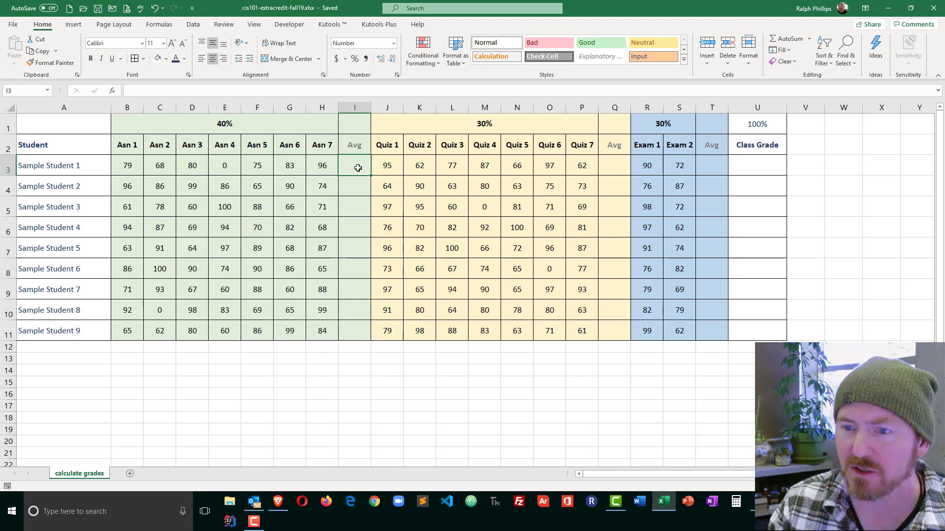
{"action": "type", "text": "=av"}
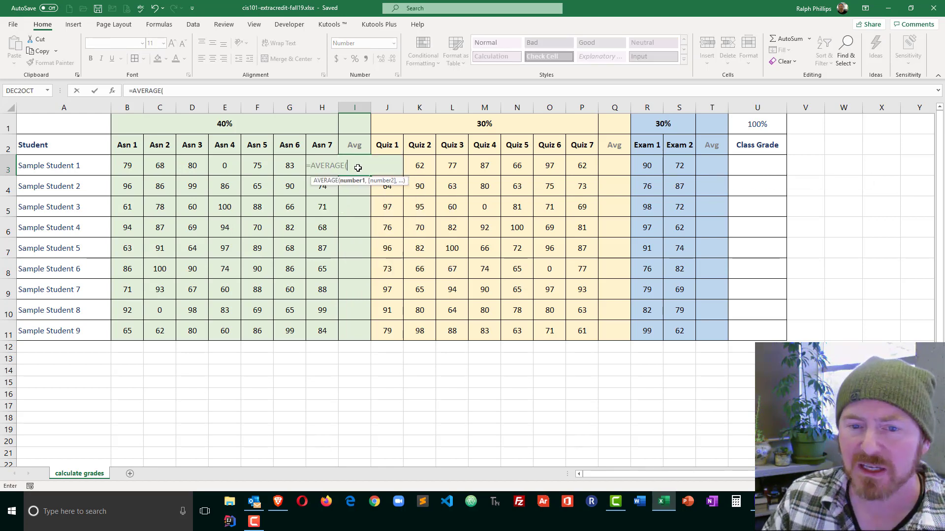
{"action": "left_click_drag", "start_coordinate": [127, 165], "coordinate": [322, 166]}
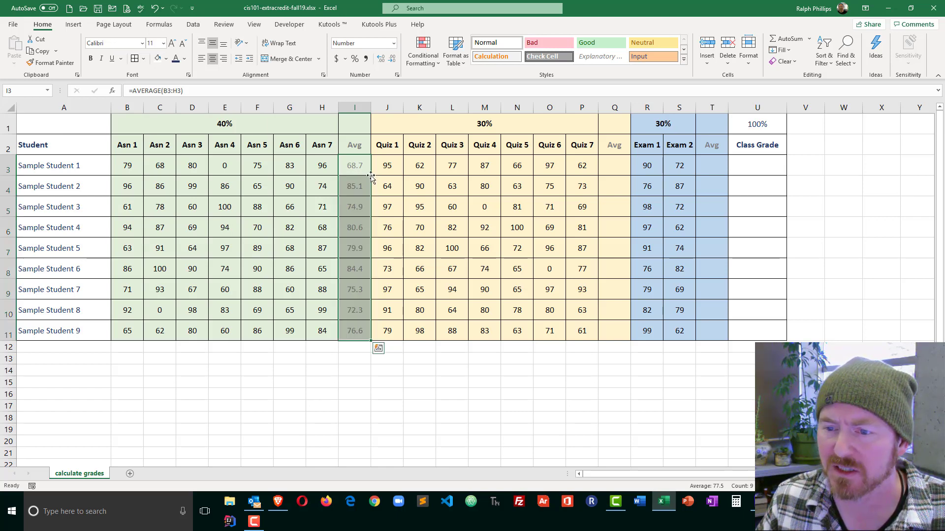
{"action": "mouse_move", "coordinate": [352, 337]}
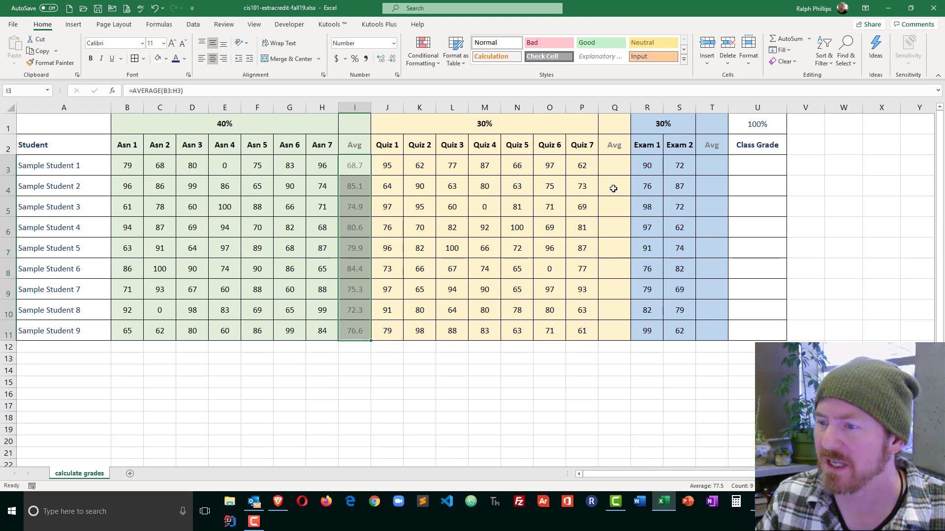
Step: Average quizzes with =AVERAGE(J3:P3) in Q3 and exams with =AVERAGE(R3:S3) in T3, filled to row 11
{"action": "left_click", "coordinate": [614, 165]}
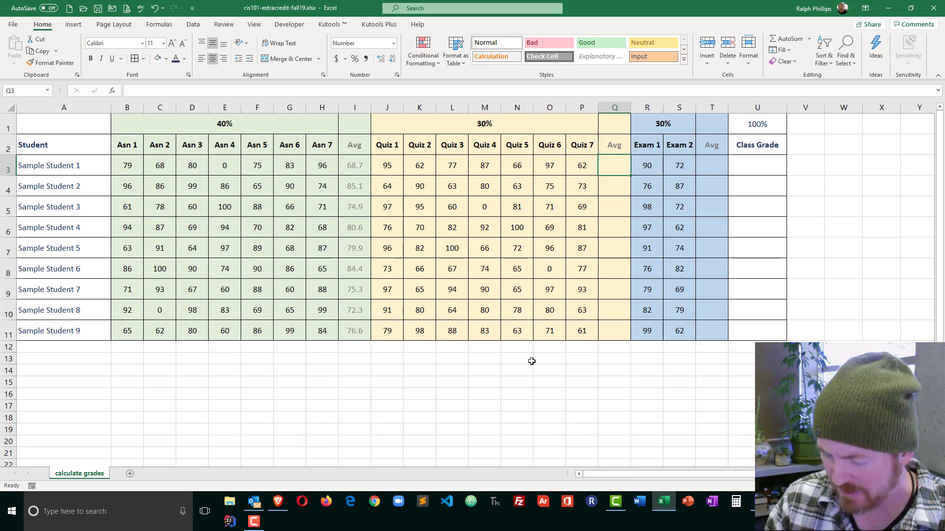
{"action": "type", "text": "=average(R3:S3"}
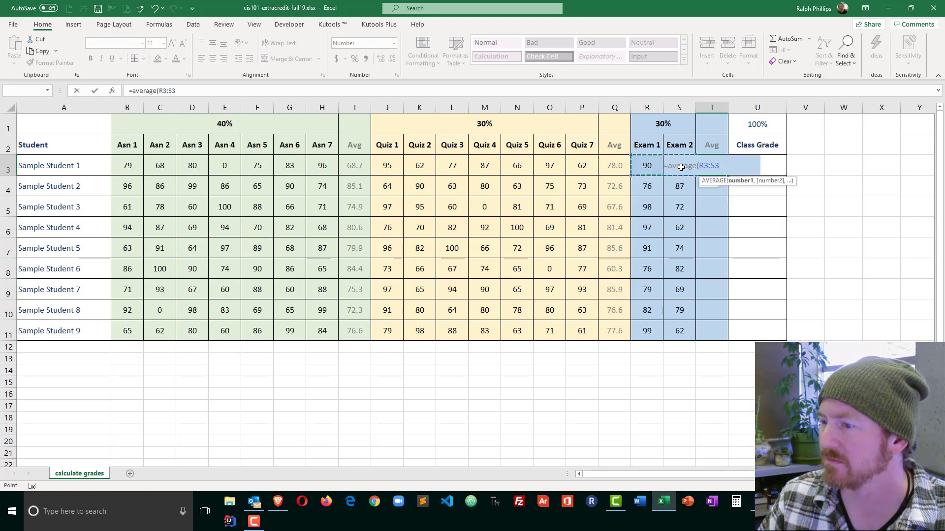
{"action": "key", "text": "Return"}
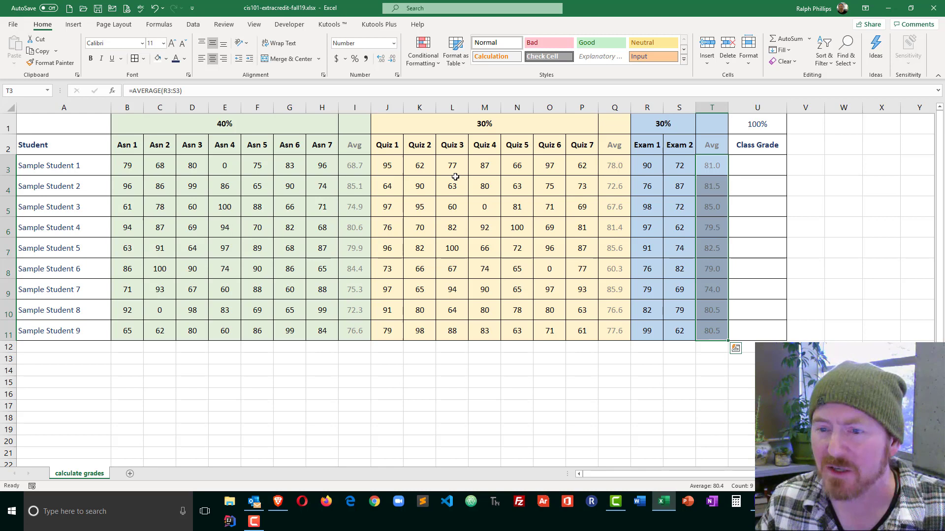
Step: Check student 1's assignment average formula and return to the empty class grade cell
{"action": "left_click", "coordinate": [354, 165]}
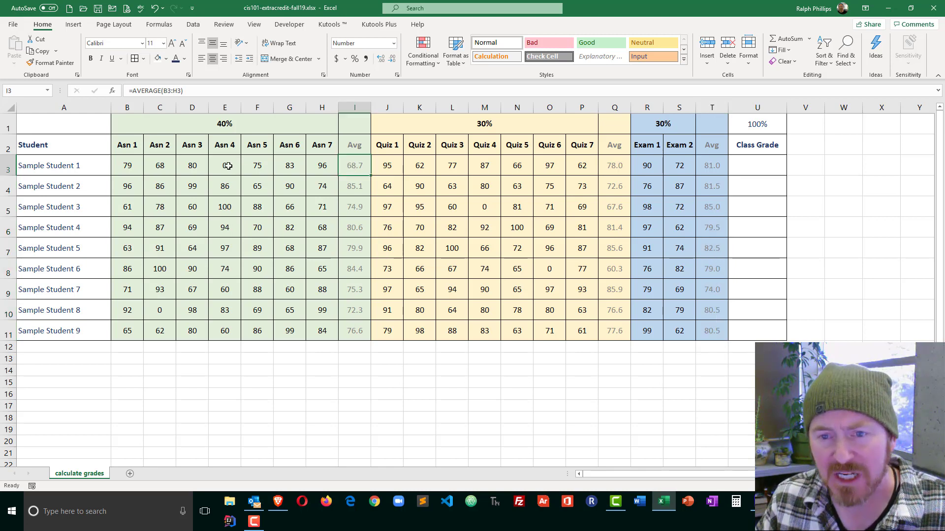
{"action": "left_click", "coordinate": [223, 166]}
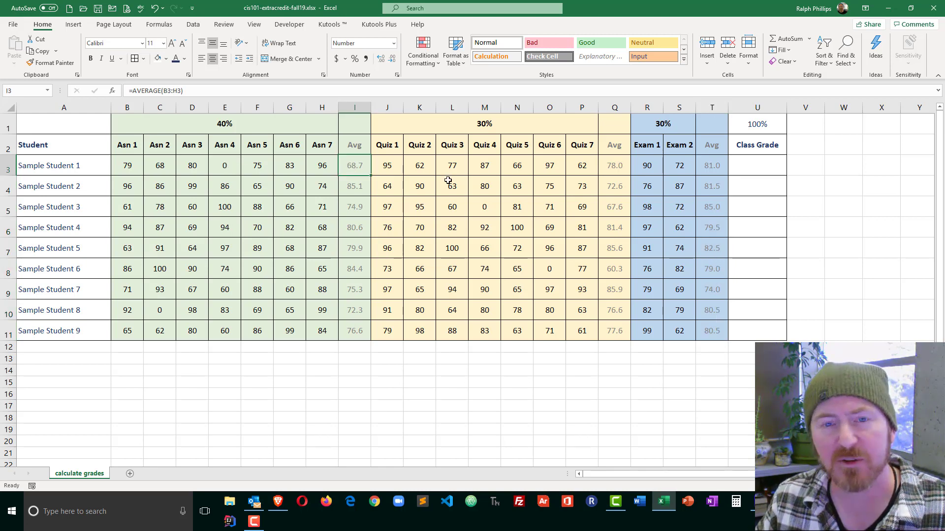
{"action": "left_click", "coordinate": [758, 166]}
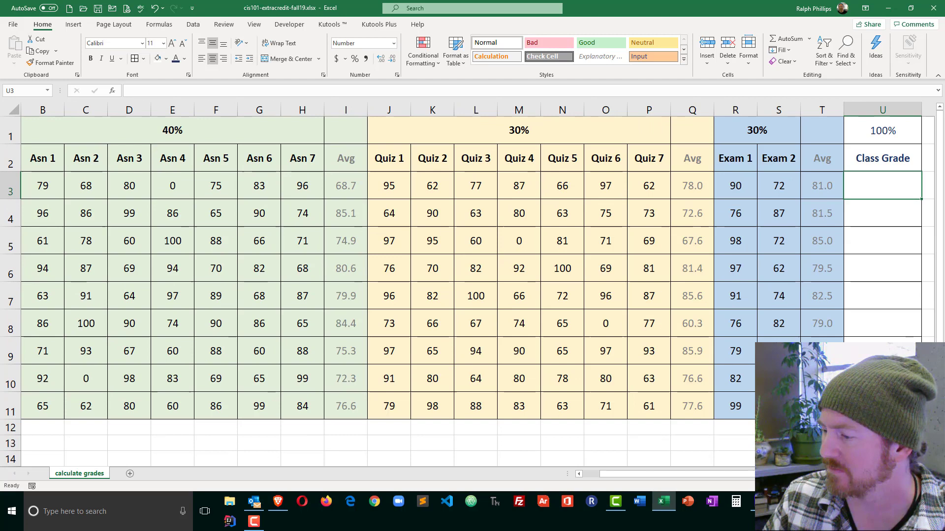
Step: Start U3's formula with the assignment average times the locked 40% weight, (I3*$B$1)
{"action": "scroll", "scroll_direction": "right", "scroll_amount": 3}
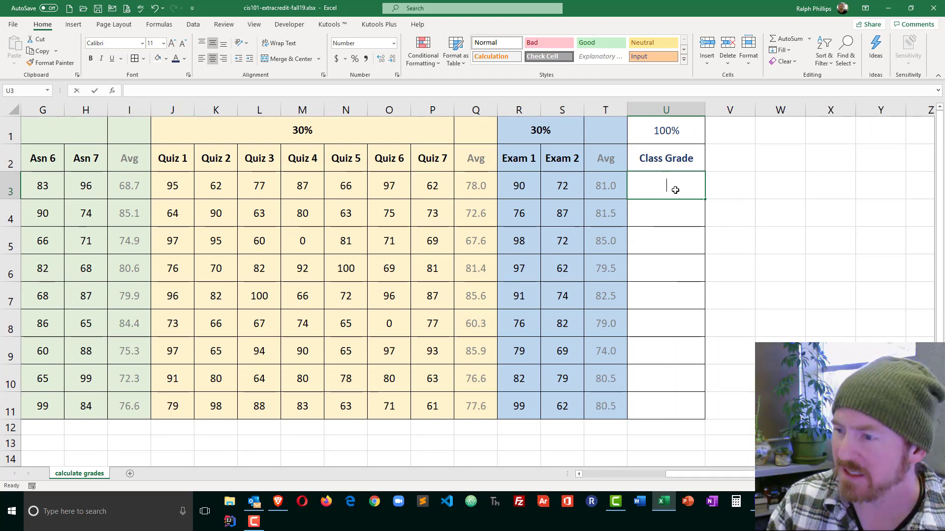
{"action": "type", "text": "=("}
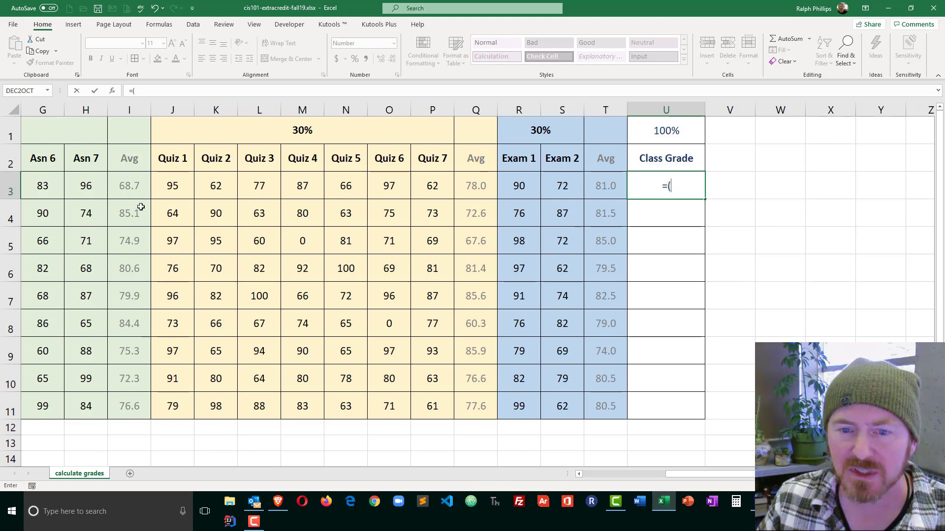
{"action": "left_click", "coordinate": [128, 185]}
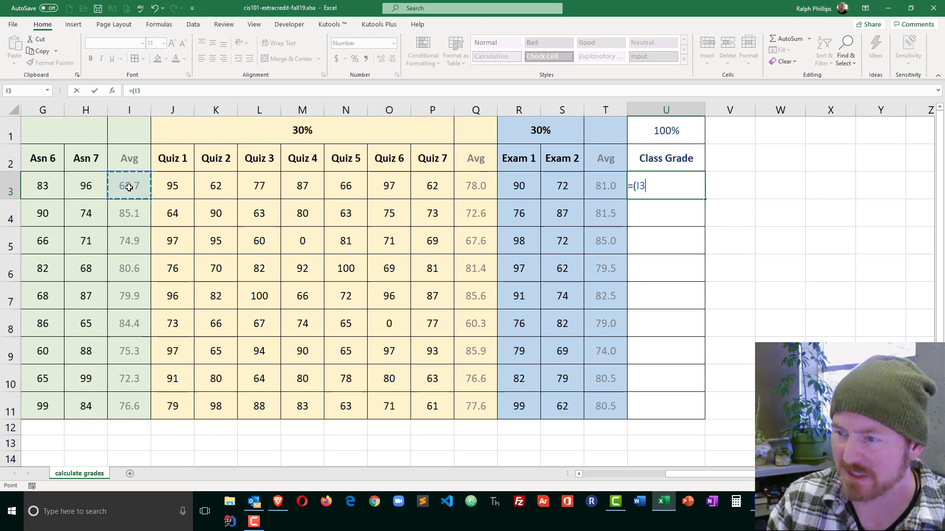
{"action": "type", "text": "*"}
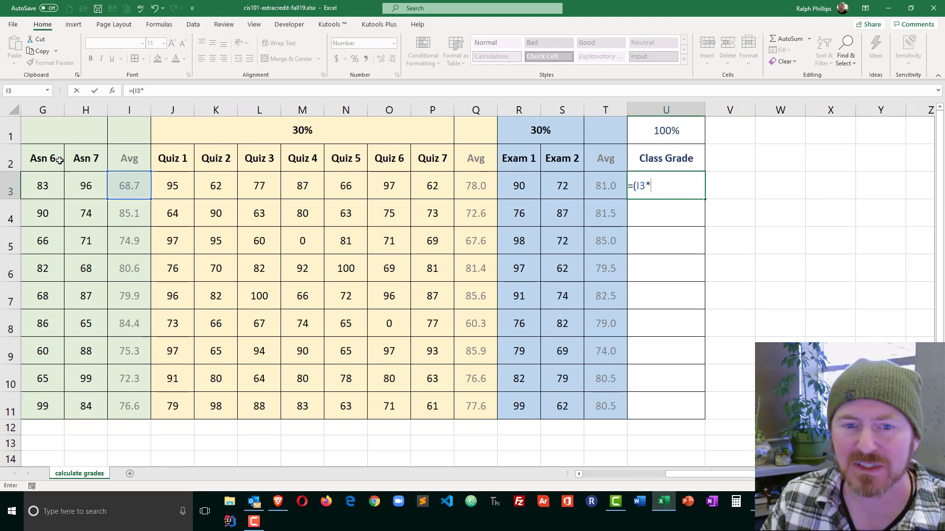
{"action": "left_click", "coordinate": [51, 130]}
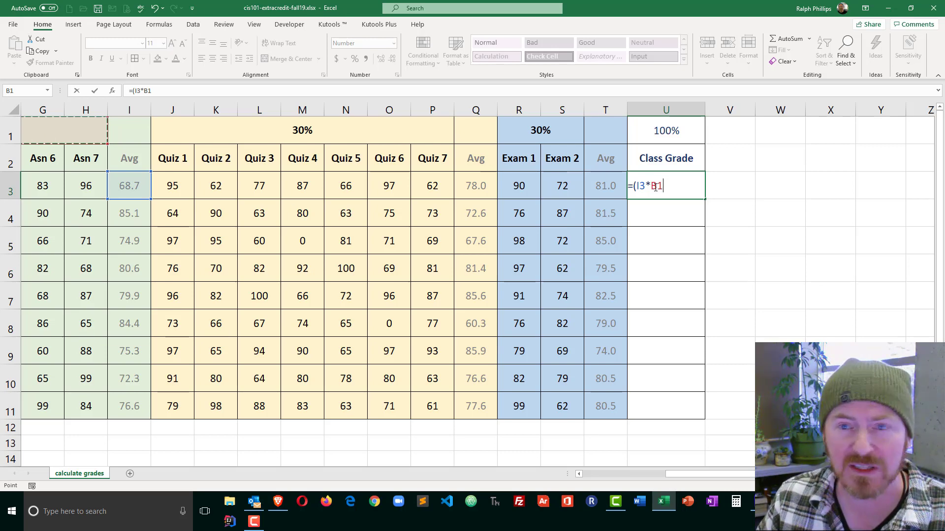
{"action": "key", "text": "f4"}
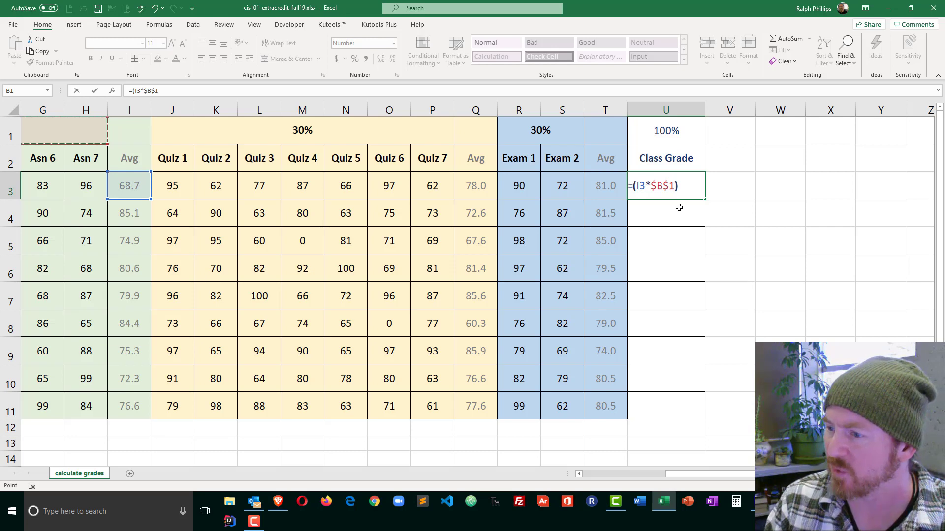
Step: Add the quiz average times the 30% quiz weight, (Q3*$J$1)
{"action": "type", "text": "+"}
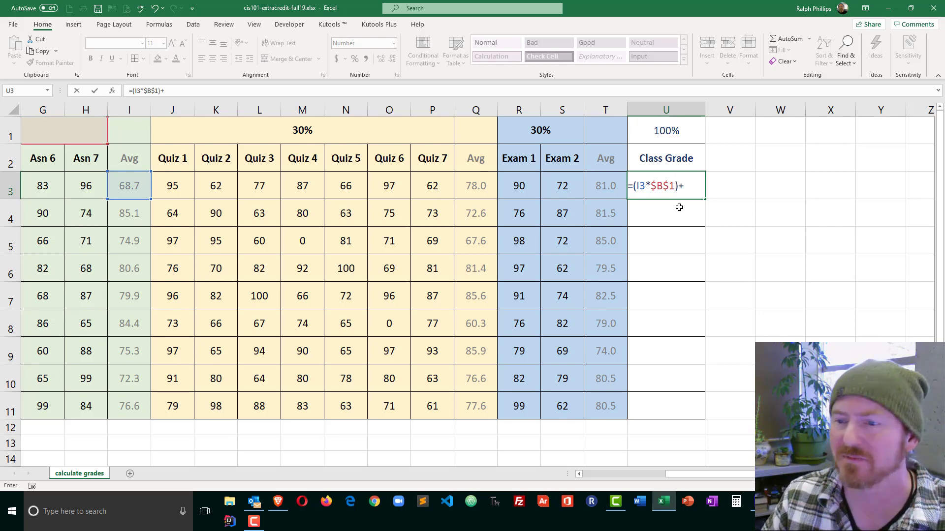
{"action": "left_click", "coordinate": [476, 186]}
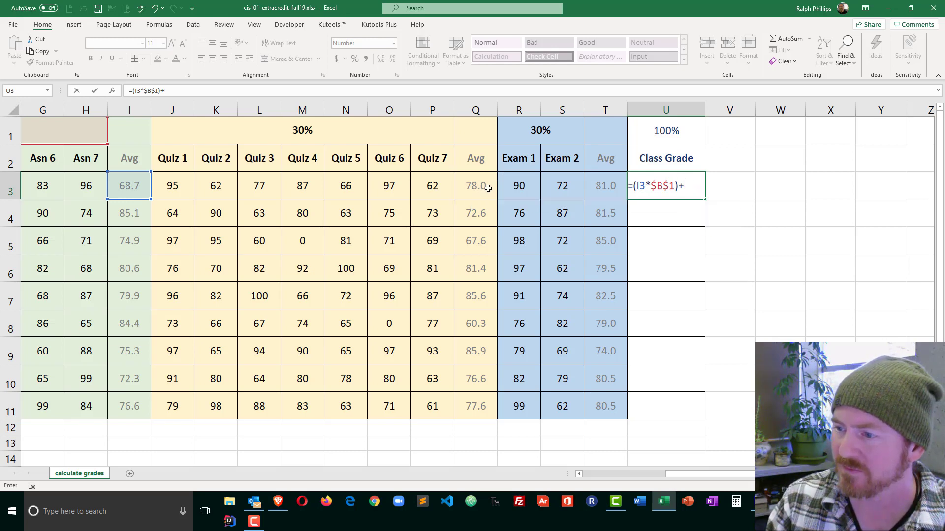
{"action": "left_click", "coordinate": [476, 186]}
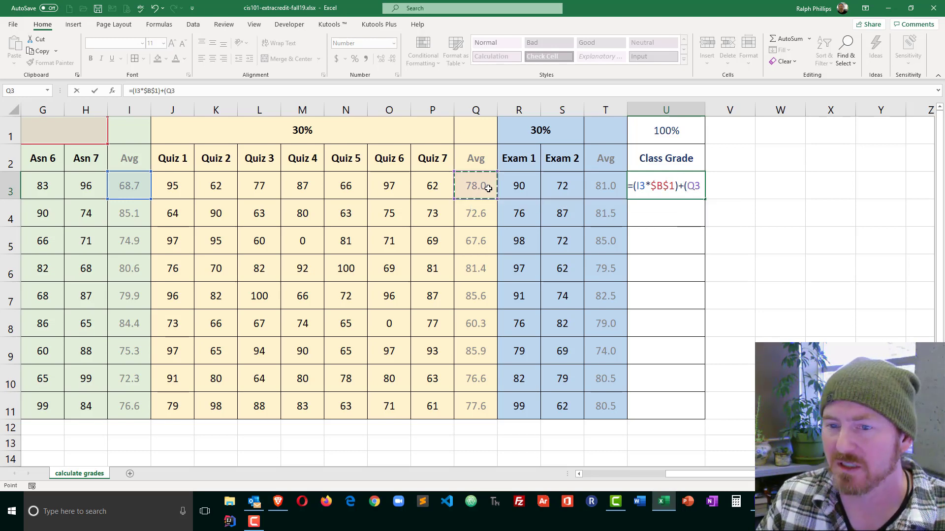
{"action": "type", "text": "*"}
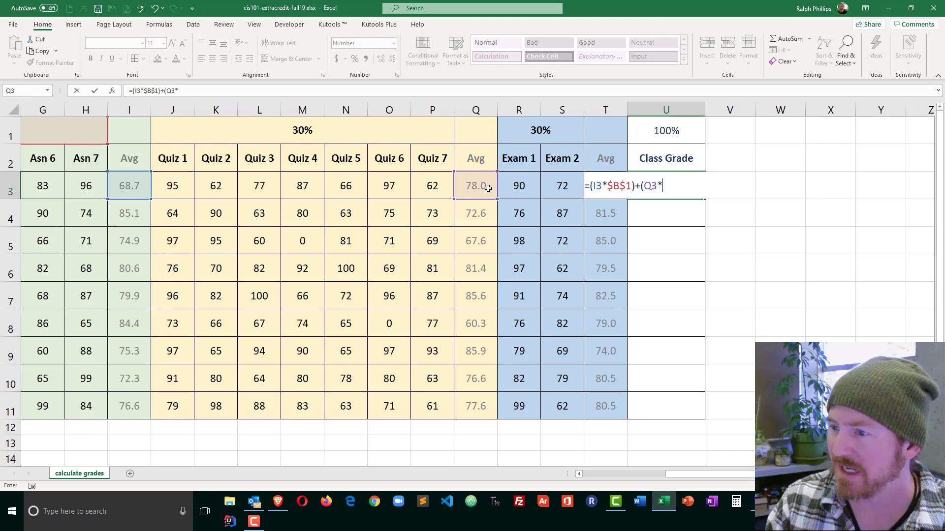
{"action": "left_click", "coordinate": [303, 130]}
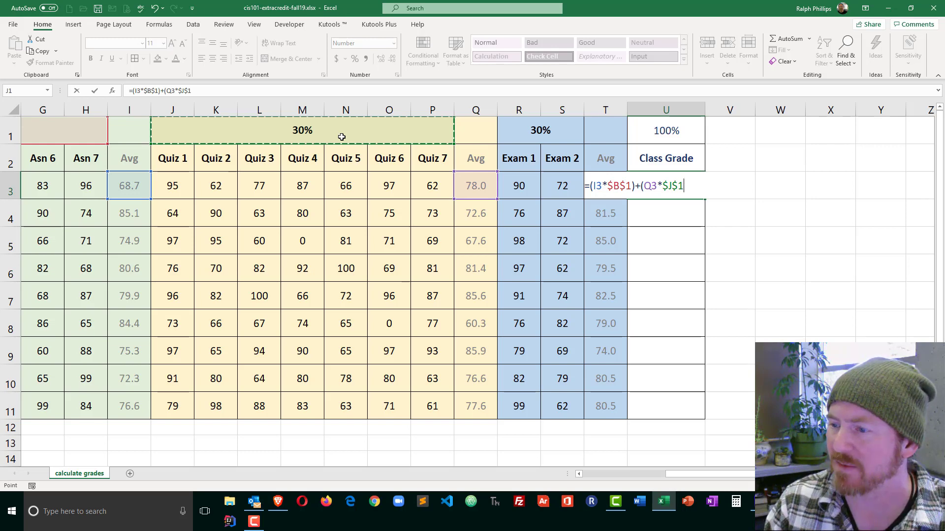
Step: Add the exam average times the locked 30% exam weight, (T3*$R$1), giving 75.19
{"action": "type", "text": "+"}
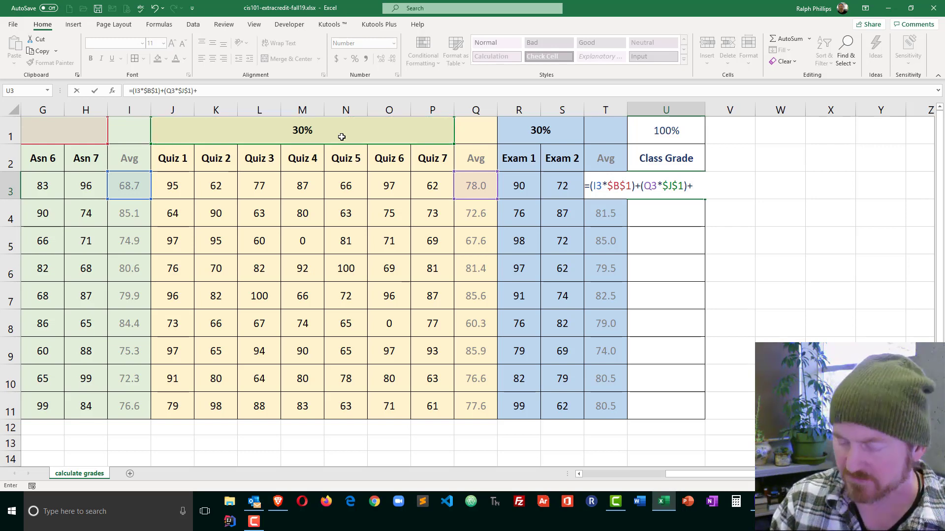
{"action": "type", "text": "(T3"}
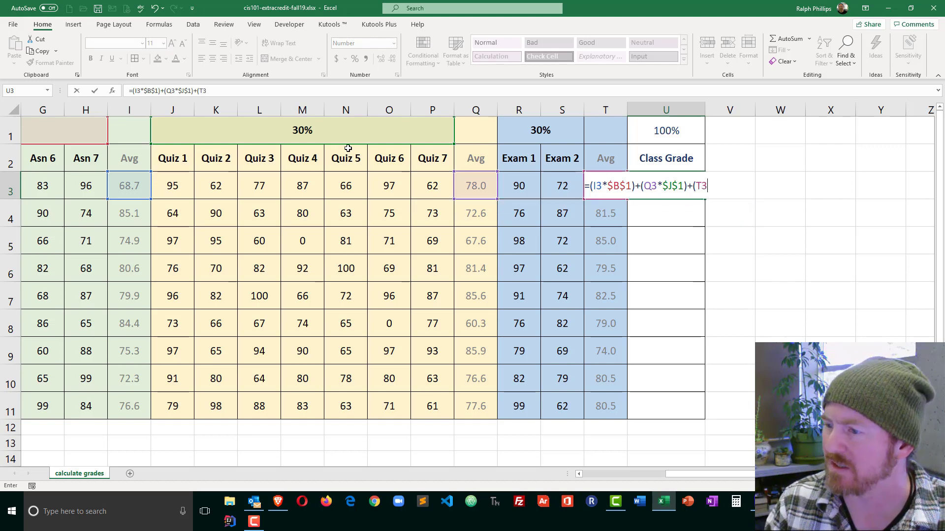
{"action": "type", "text": "*"}
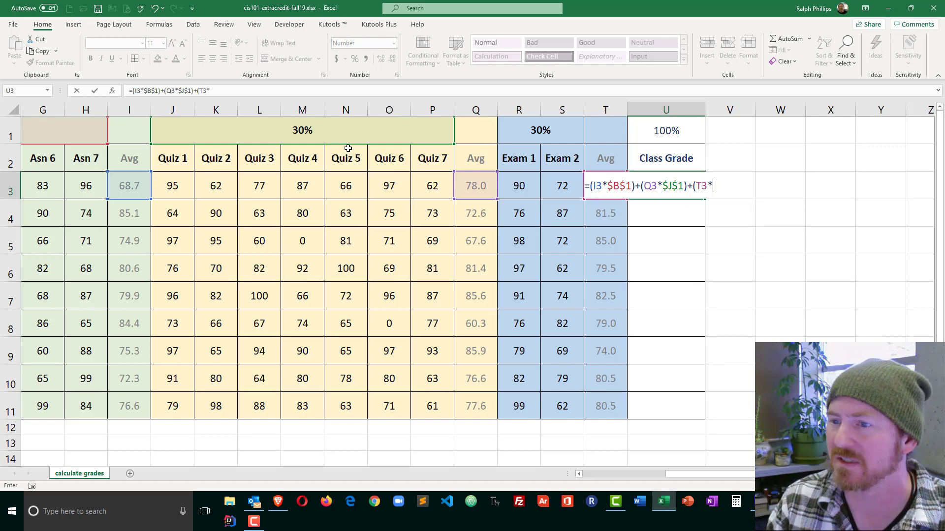
{"action": "left_click", "coordinate": [541, 130]}
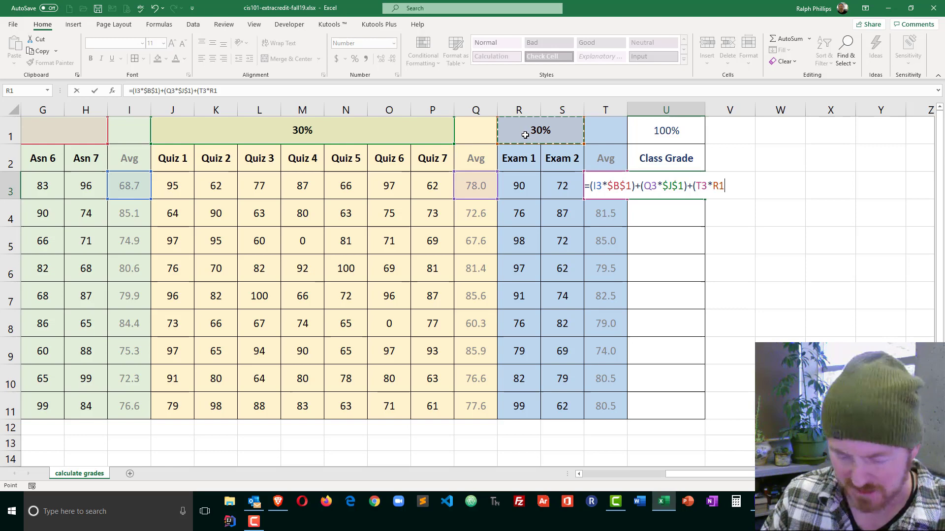
{"action": "key", "text": "F4"}
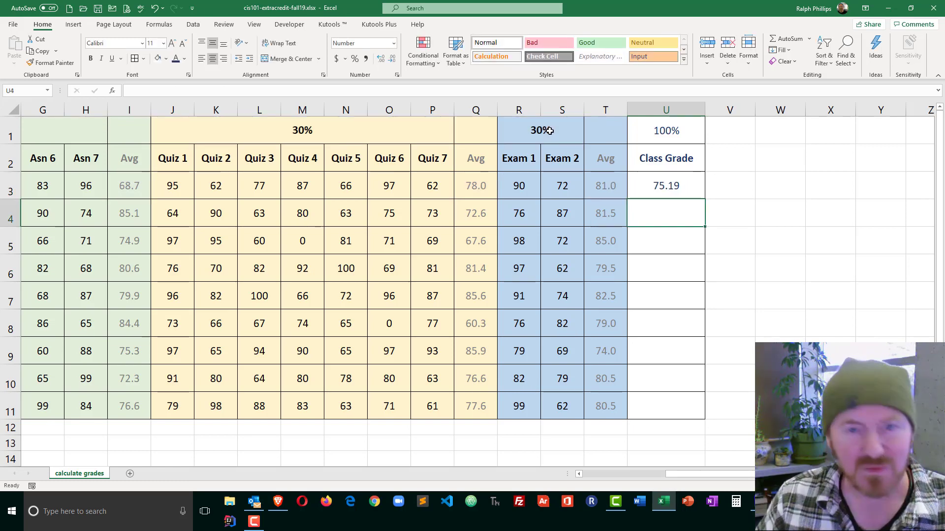
Step: Fill the weighted class-grade formula from U3 down to U11 and view the whole table
{"action": "left_click", "coordinate": [665, 186]}
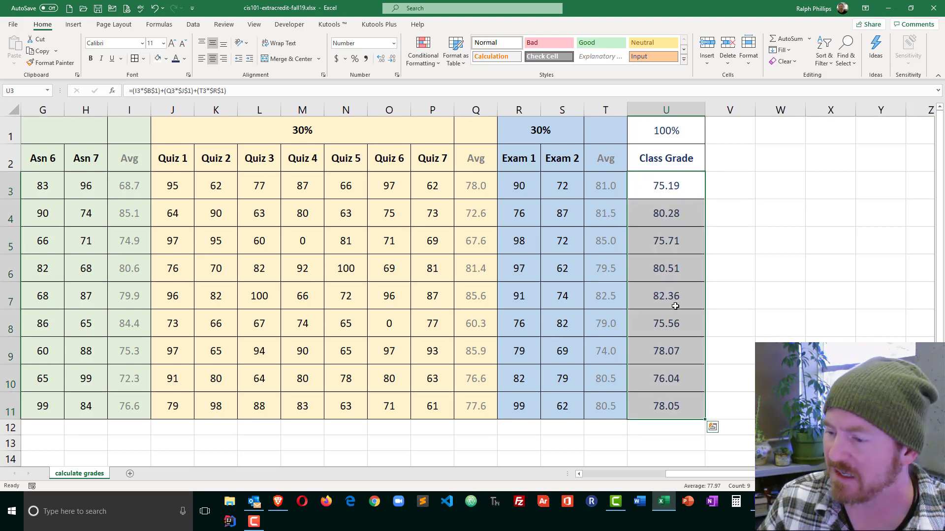
{"action": "scroll", "scroll_direction": "left", "scroll_amount": 3}
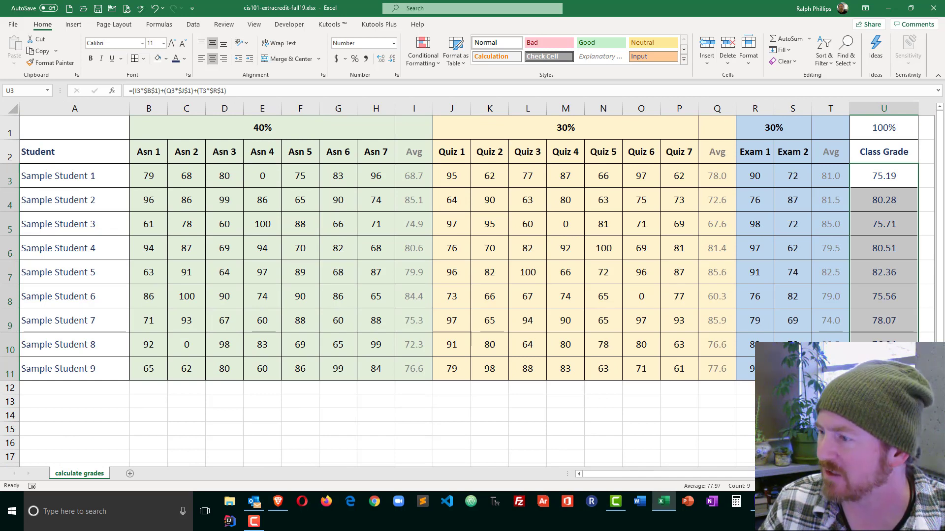
{"action": "left_click", "coordinate": [705, 420]}
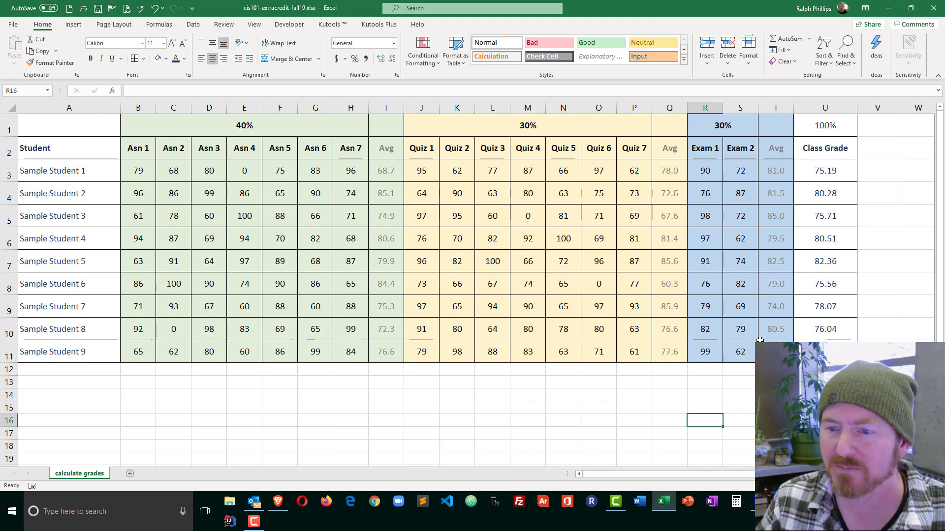
Step: Set Sample Student 9's assignment, quiz and exam scores in row 11 to 100, making U11 show 100.00
{"action": "left_click", "coordinate": [137, 351]}
{"action": "type", "text": "100"}
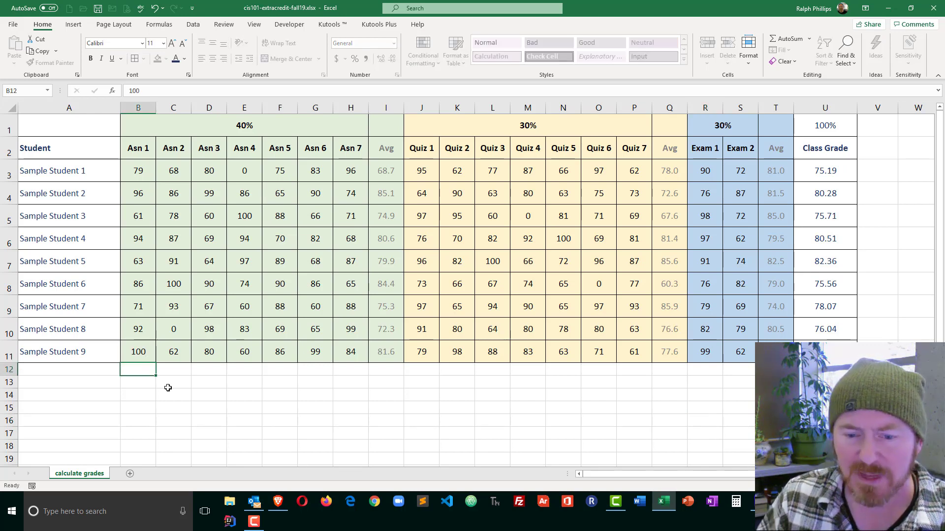
{"action": "left_click", "coordinate": [138, 352]}
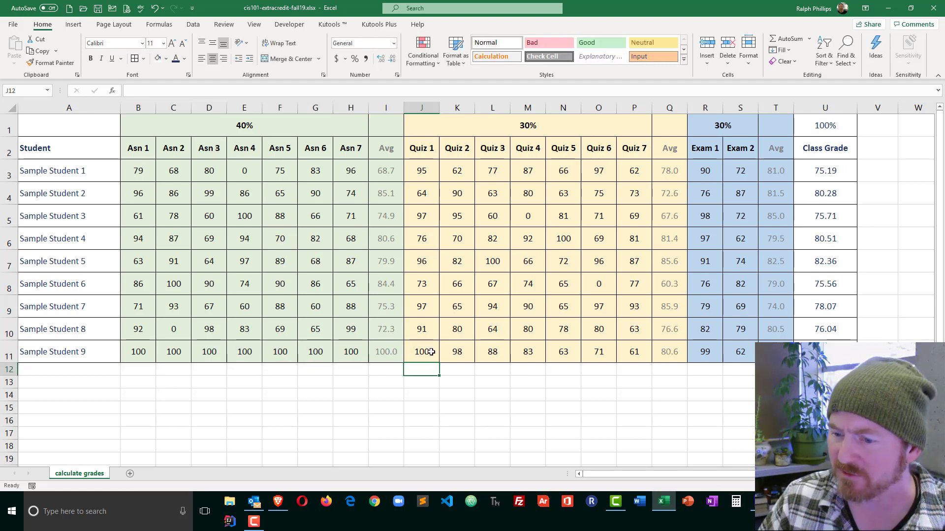
{"action": "left_click", "coordinate": [422, 351]}
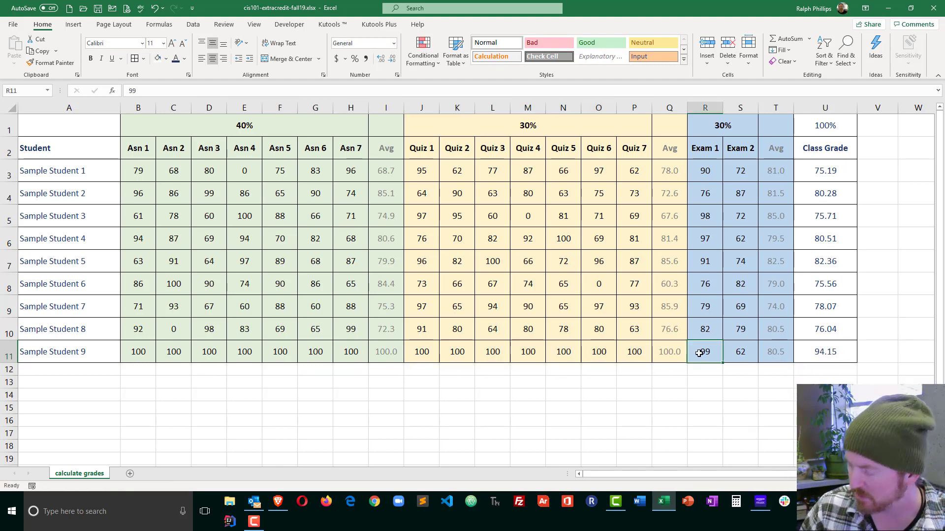
{"action": "type", "text": "100"}
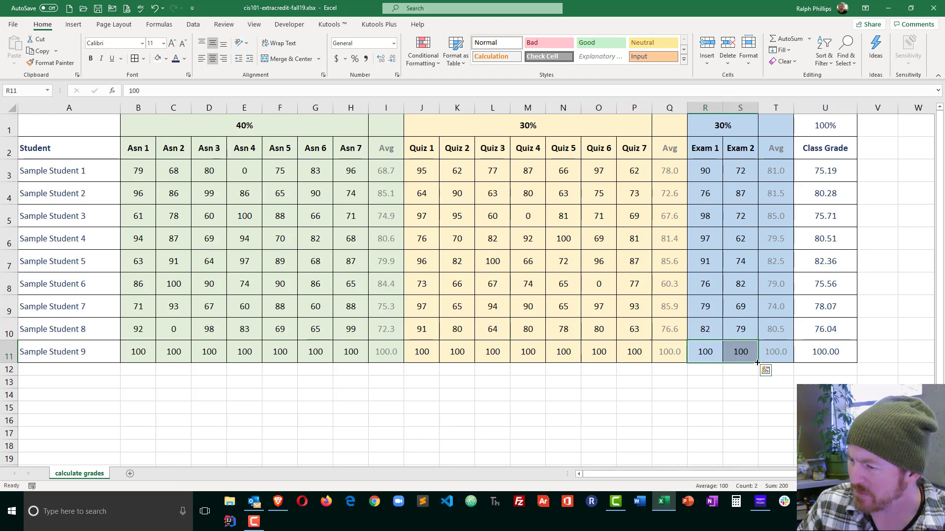
{"action": "left_click", "coordinate": [527, 408]}
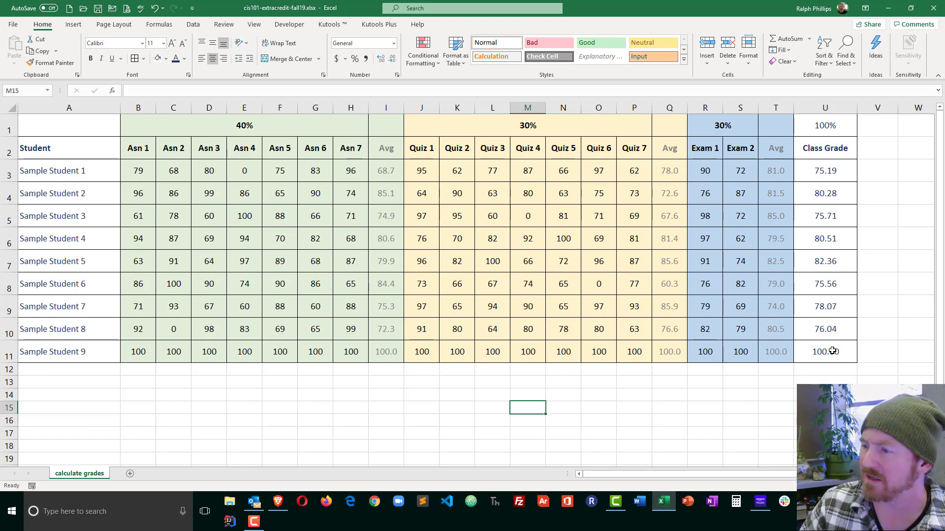
{"action": "left_click", "coordinate": [740, 352]}
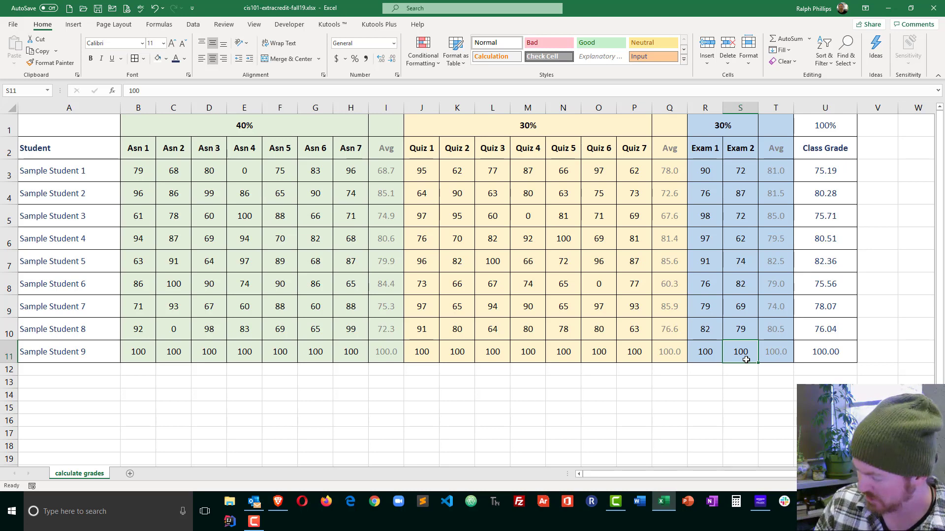
{"action": "type", "text": "0"}
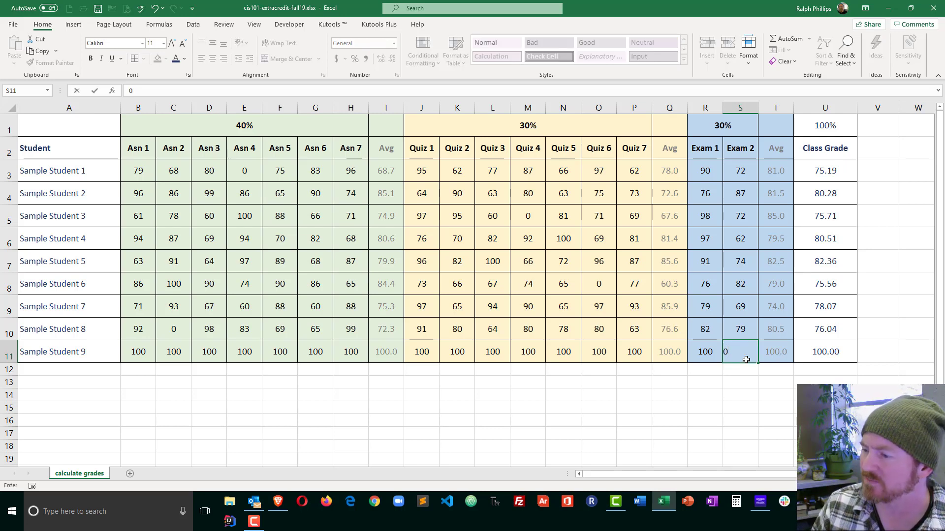
{"action": "key", "text": "Return"}
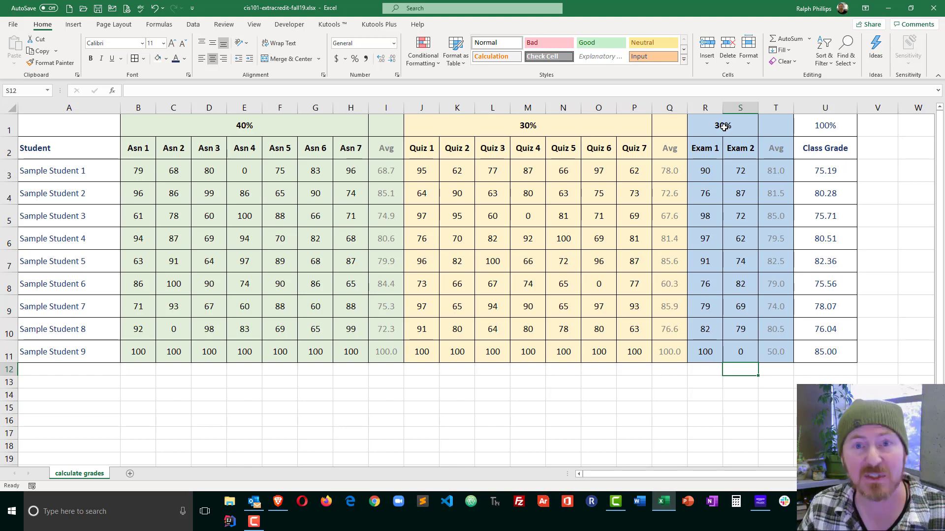
{"action": "mouse_move", "coordinate": [184, 408]}
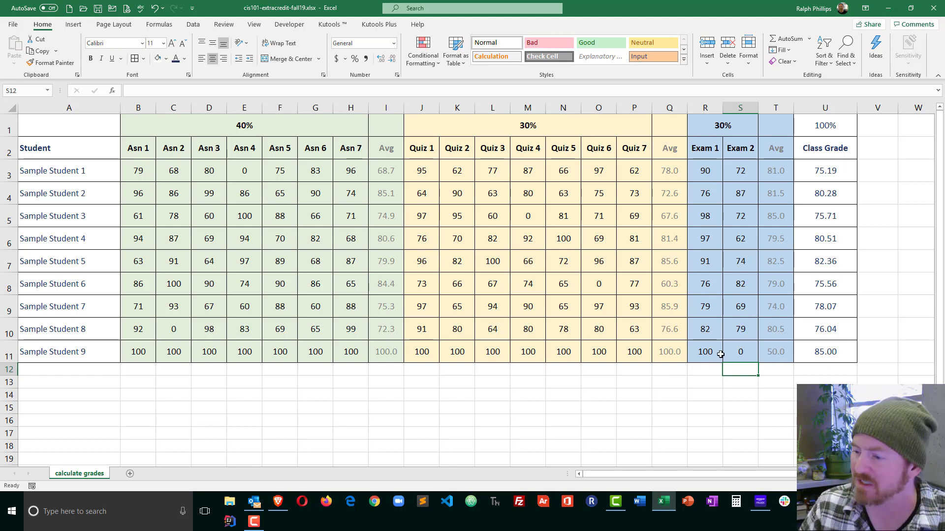
{"action": "left_click", "coordinate": [704, 352]}
{"action": "type", "text": "0"}
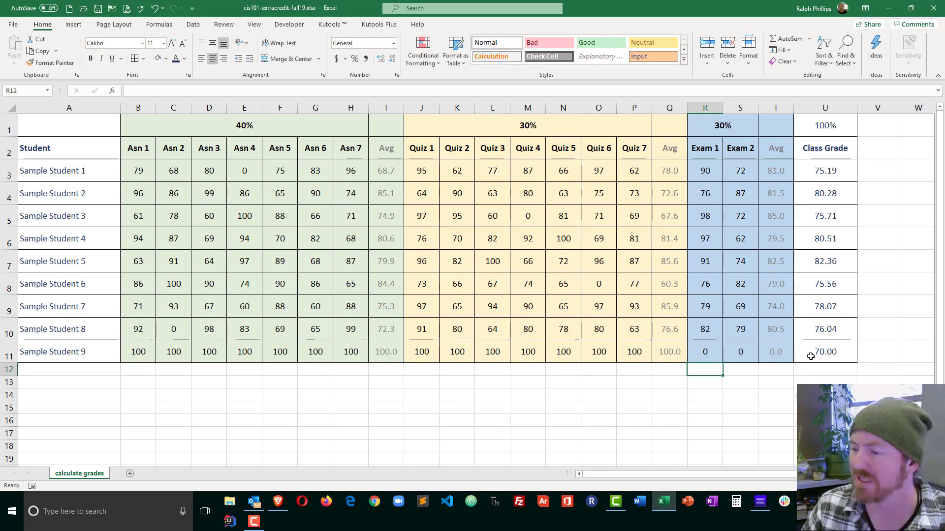
{"action": "mouse_move", "coordinate": [443, 346]}
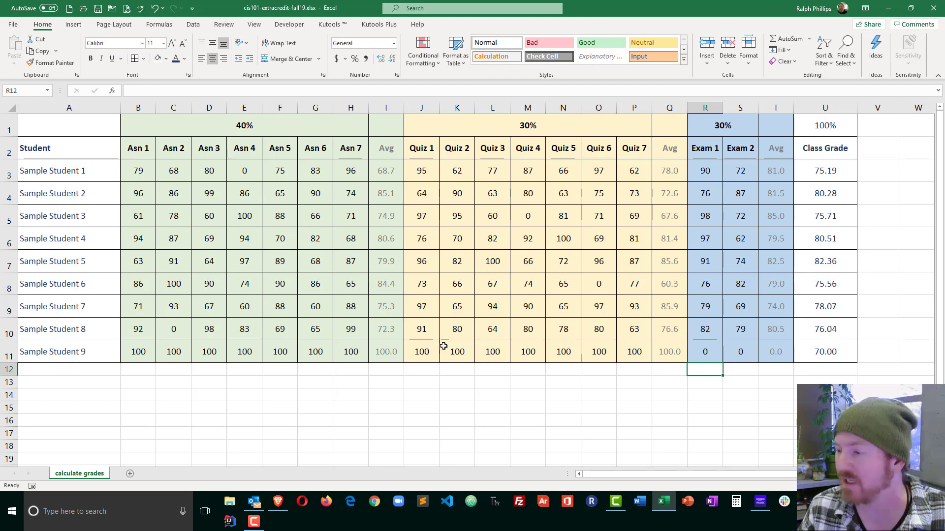
{"action": "left_click", "coordinate": [705, 352]}
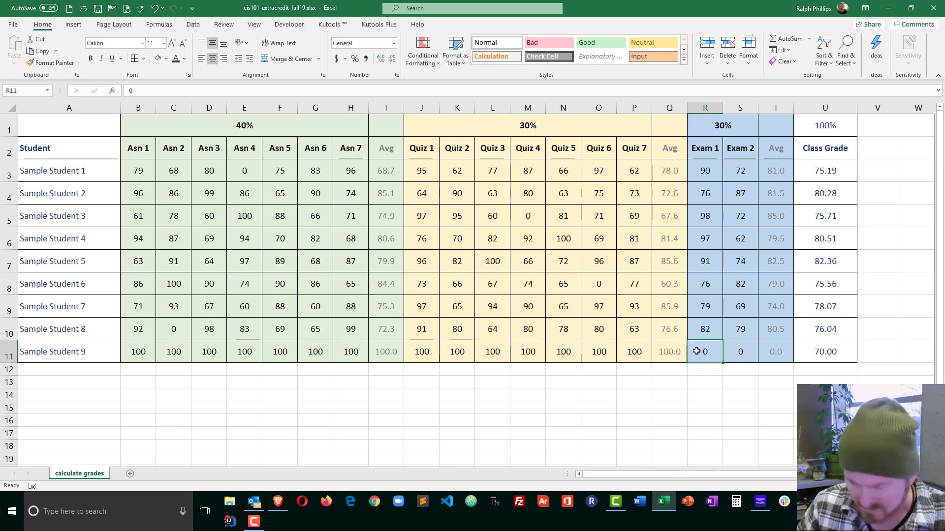
{"action": "type", "text": "100"}
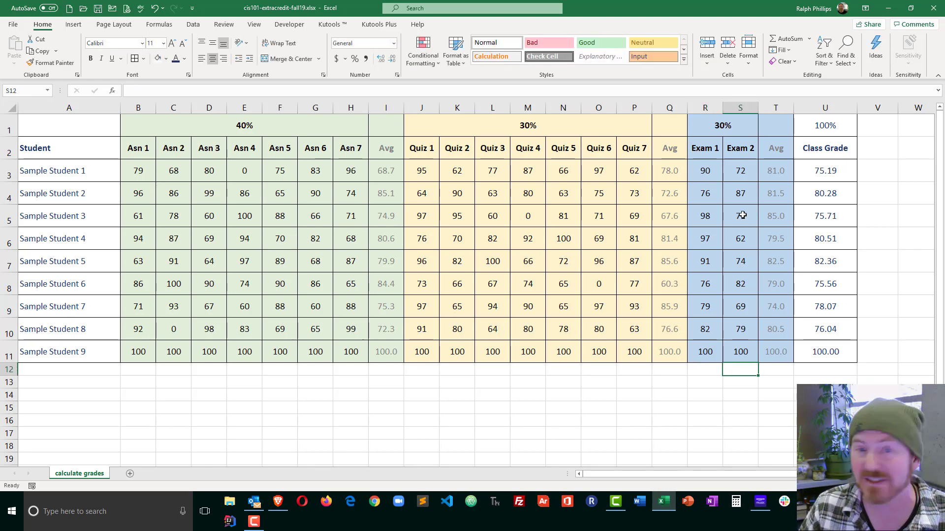
{"action": "mouse_move", "coordinate": [733, 193]}
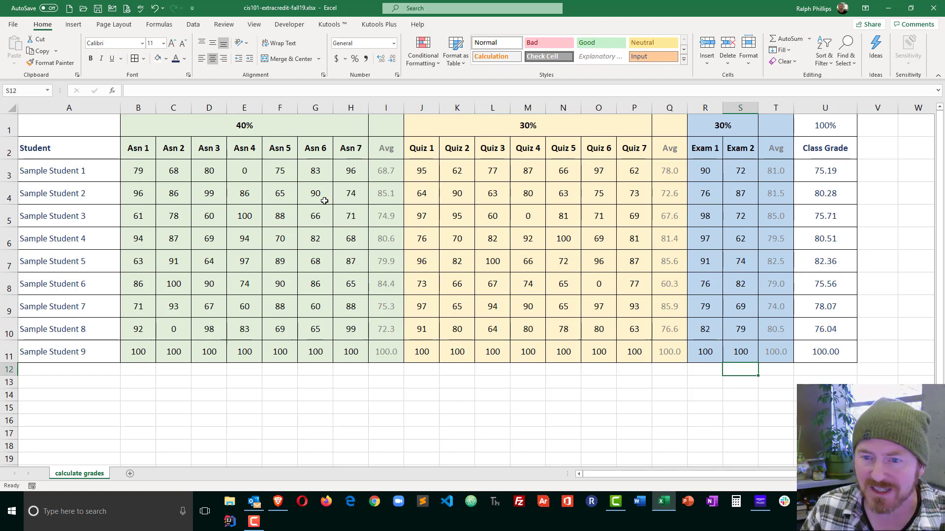
{"action": "mouse_move", "coordinate": [740, 506]}
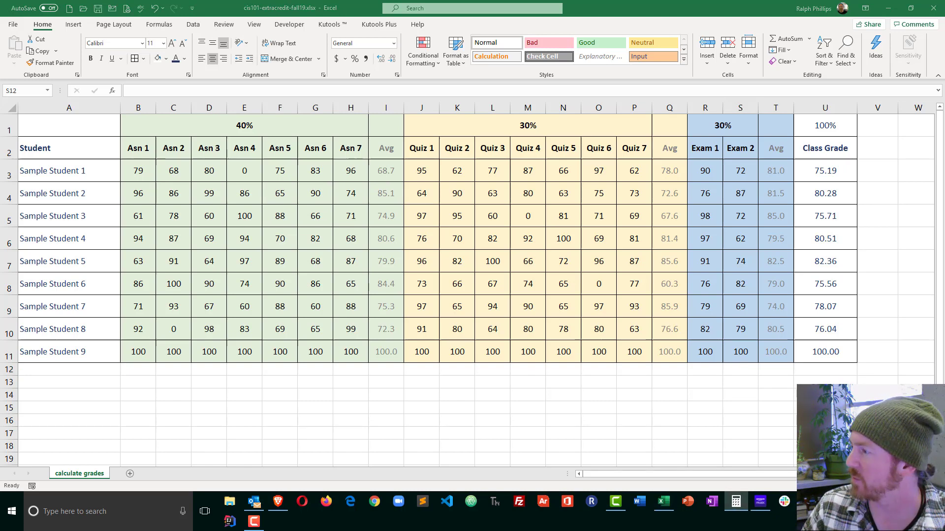
{"action": "left_click", "coordinate": [758, 501]}
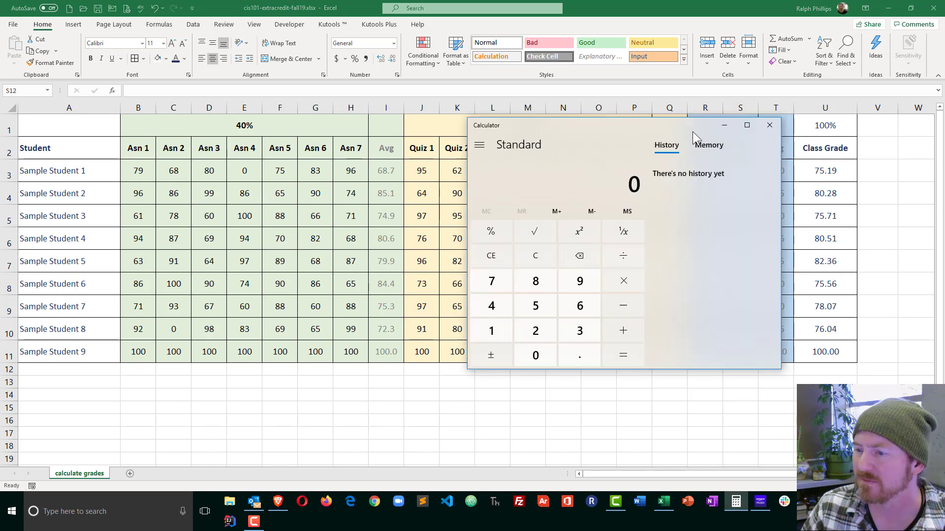
{"action": "mouse_move", "coordinate": [490, 331]}
{"action": "type", "text": "40"}
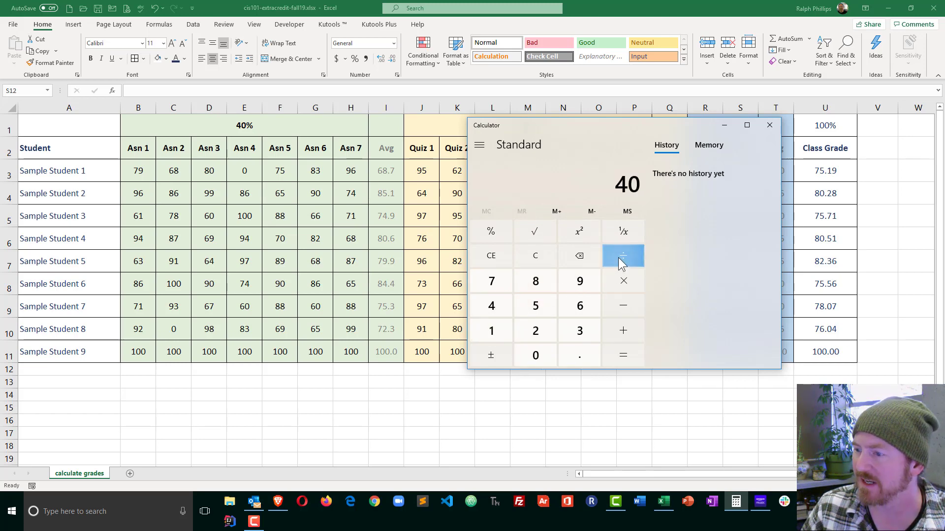
{"action": "left_click", "coordinate": [623, 256]}
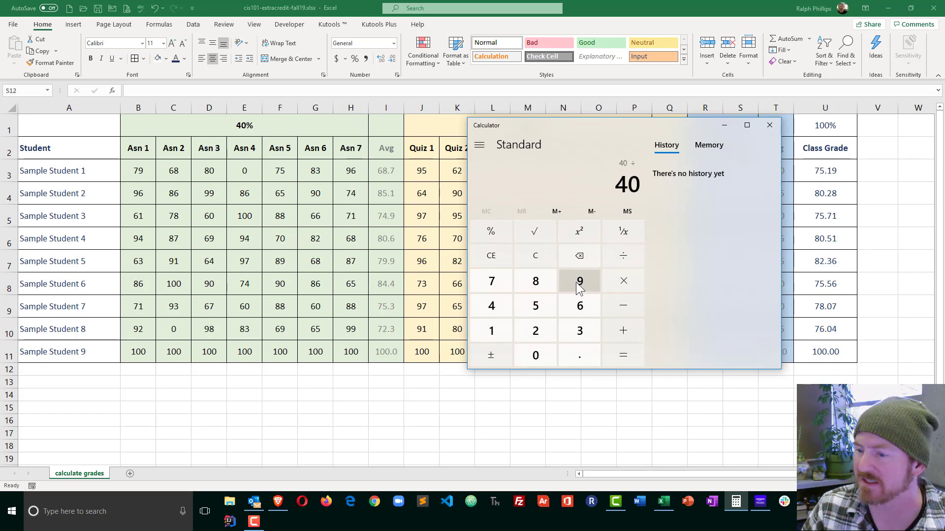
{"action": "left_click", "coordinate": [623, 356]}
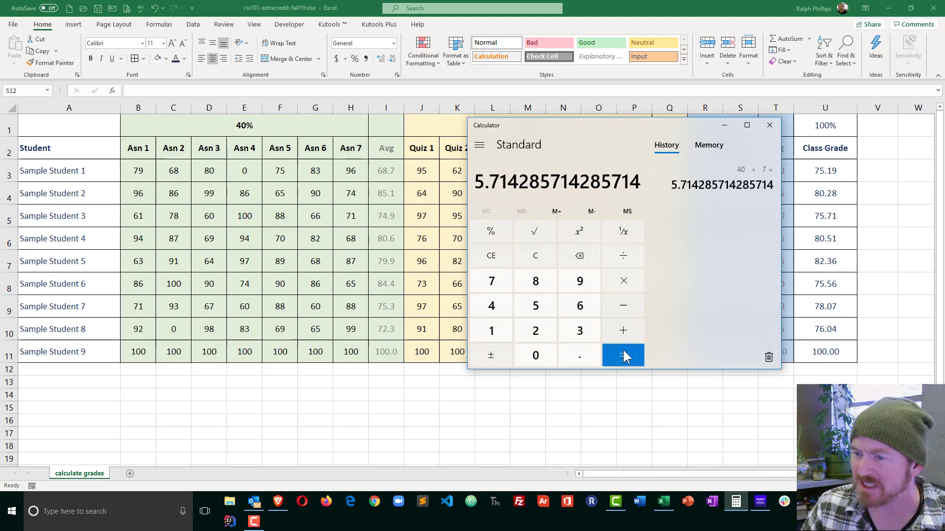
{"action": "mouse_move", "coordinate": [488, 199]}
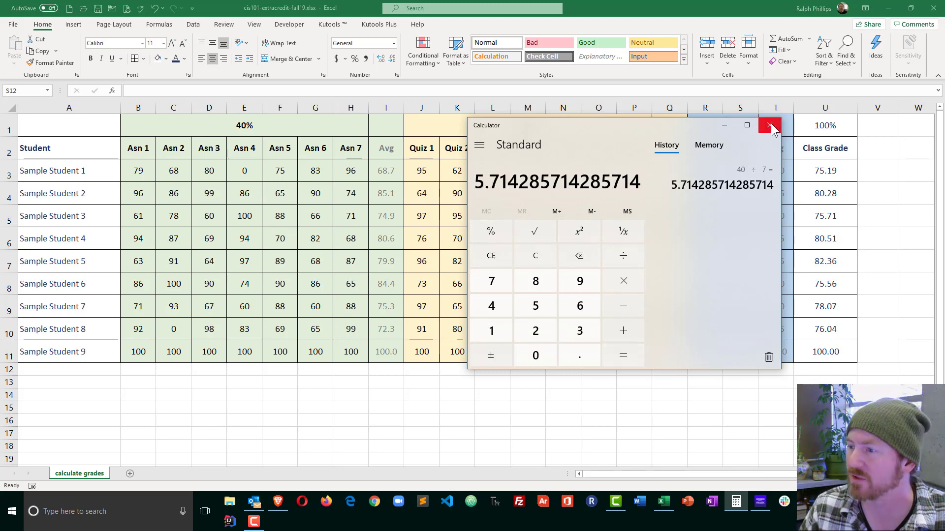
{"action": "left_click", "coordinate": [770, 125]}
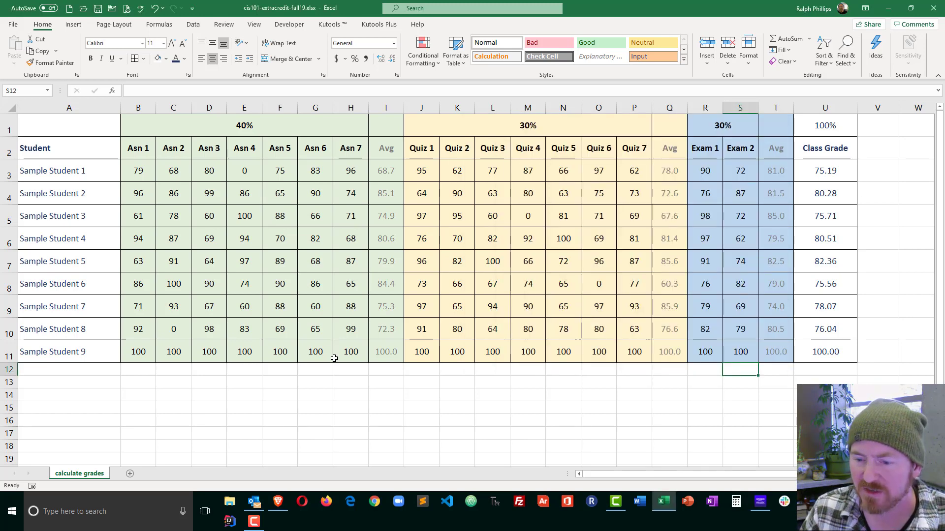
Step: Set Sample Student 9's Asn 7 score in H11 to 0, dropping U11 to 94.29, and inspect its formula
{"action": "left_click", "coordinate": [350, 351]}
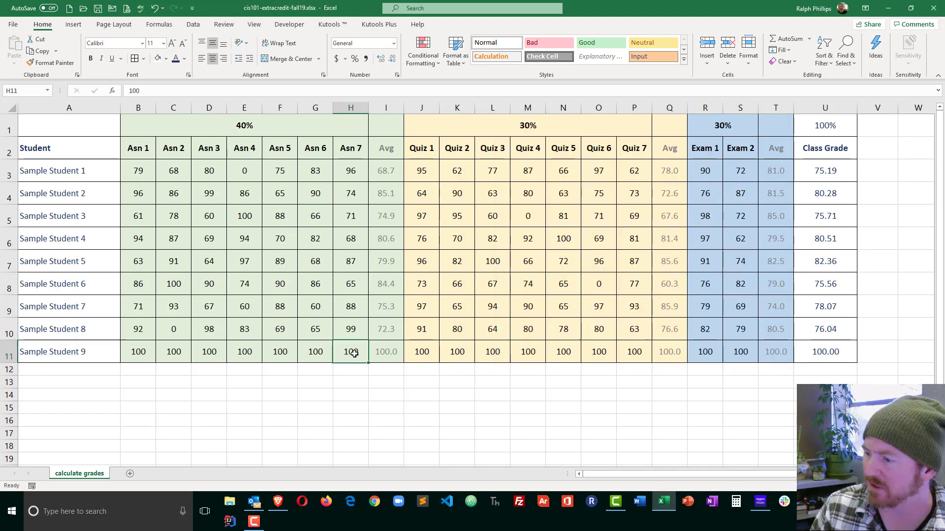
{"action": "type", "text": "0"}
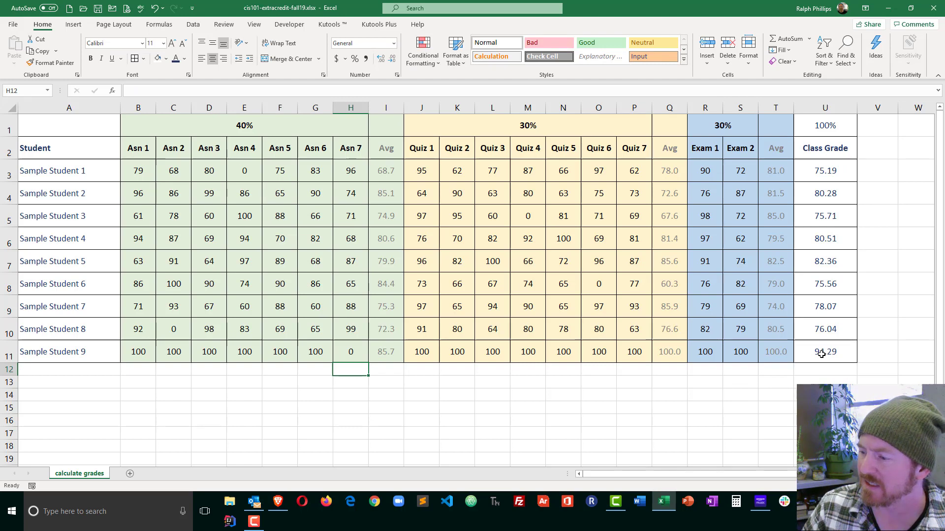
{"action": "left_click", "coordinate": [824, 351]}
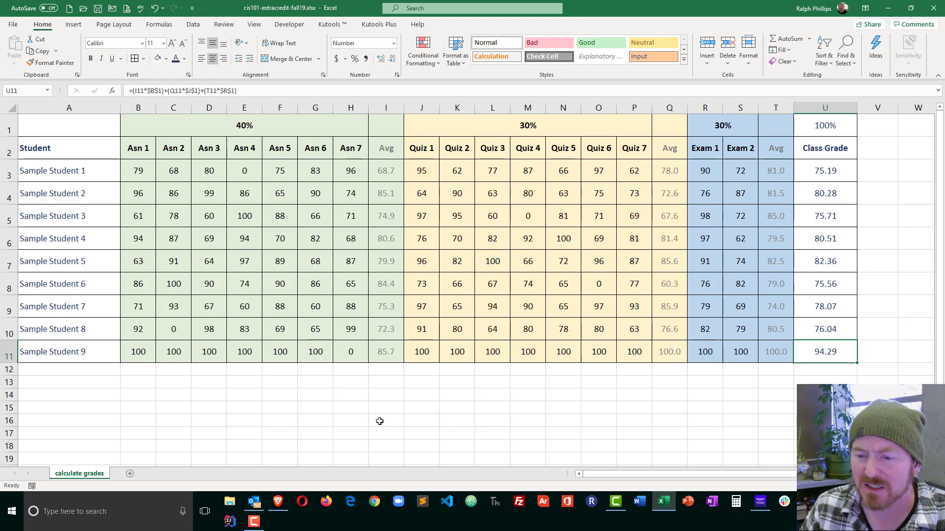
Step: Restore H11 to 100 and open U3's class-grade formula to show its colour-coded references
{"action": "left_click", "coordinate": [351, 352]}
{"action": "type", "text": "100"}
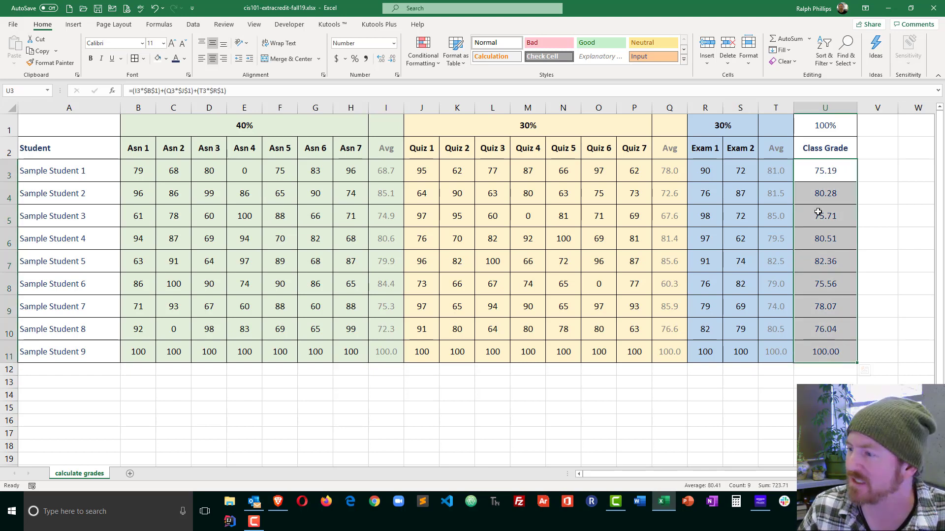
{"action": "double_click", "coordinate": [825, 170]}
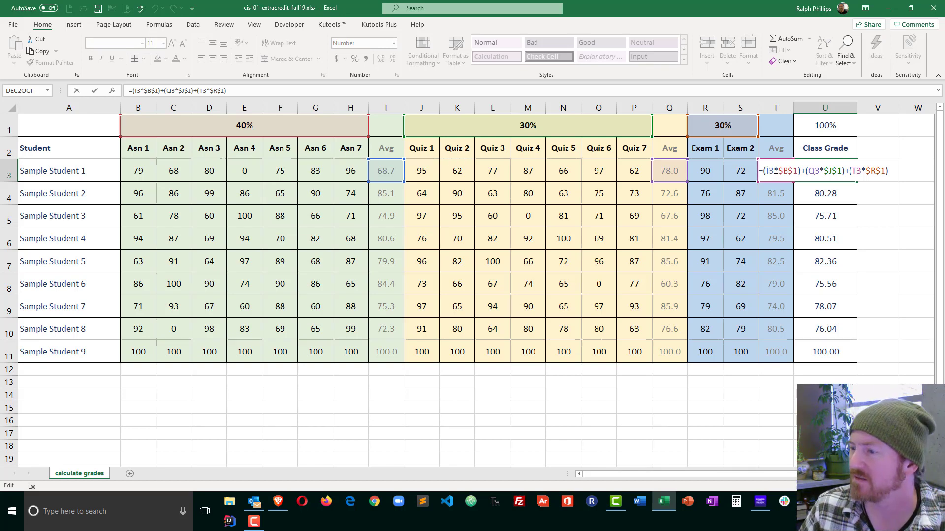
{"action": "mouse_move", "coordinate": [286, 119]}
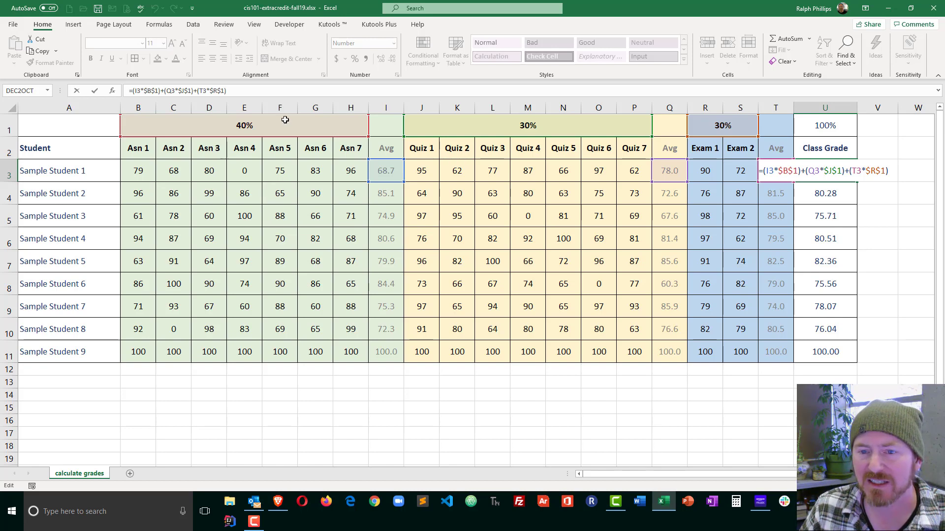
{"action": "mouse_move", "coordinate": [787, 183]}
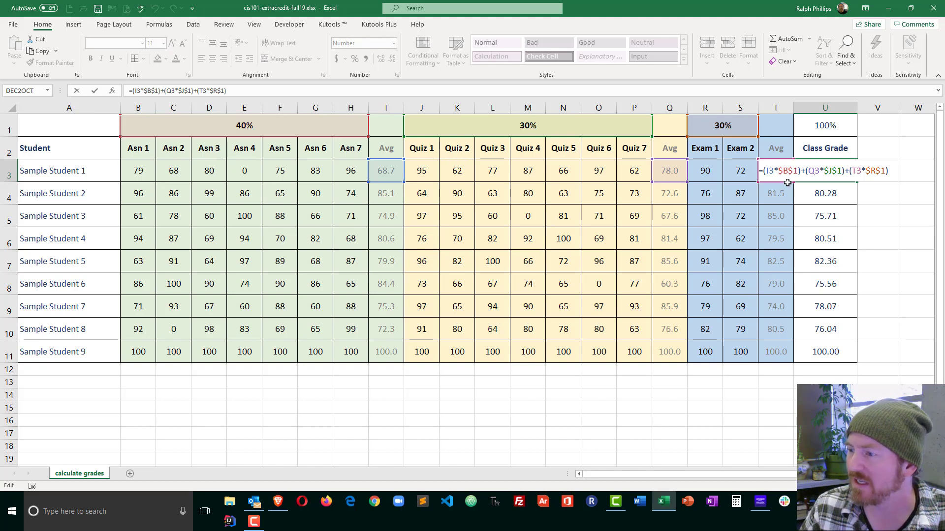